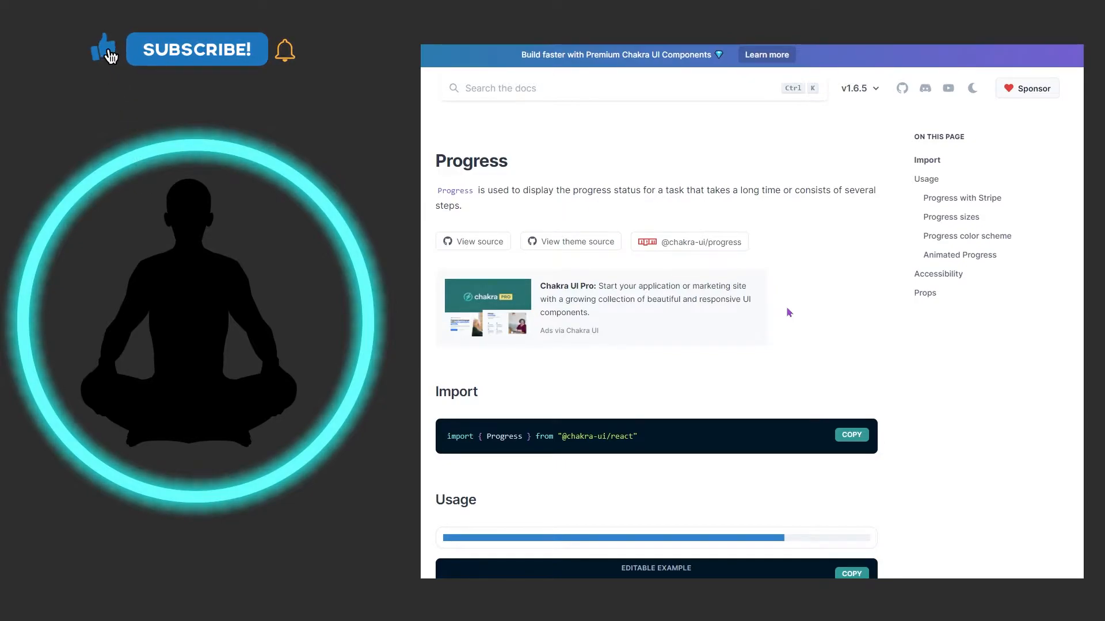
Step: Scroll the Progress docs down to the Usage and Progress with Stripe examples
left_click(198, 50)
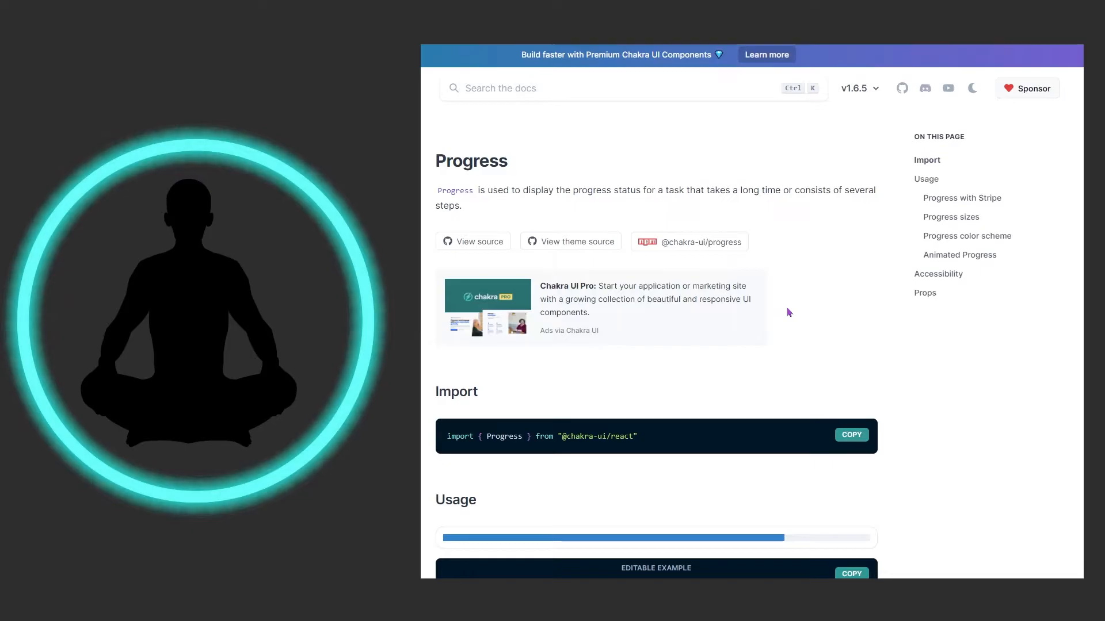
scroll("down", 3)
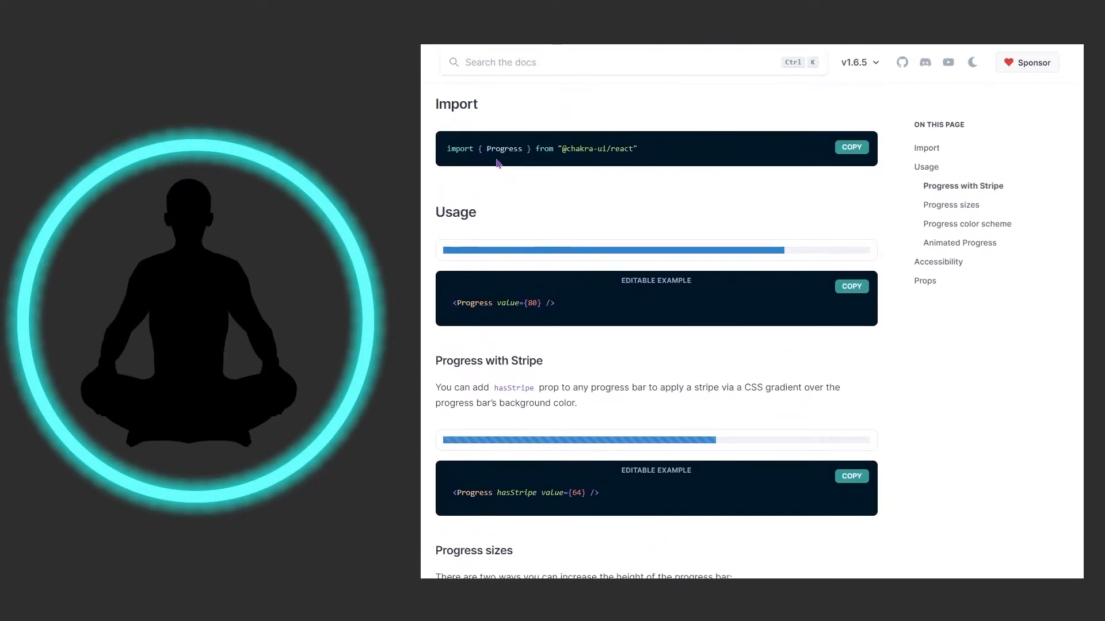
mouse_move(579, 161)
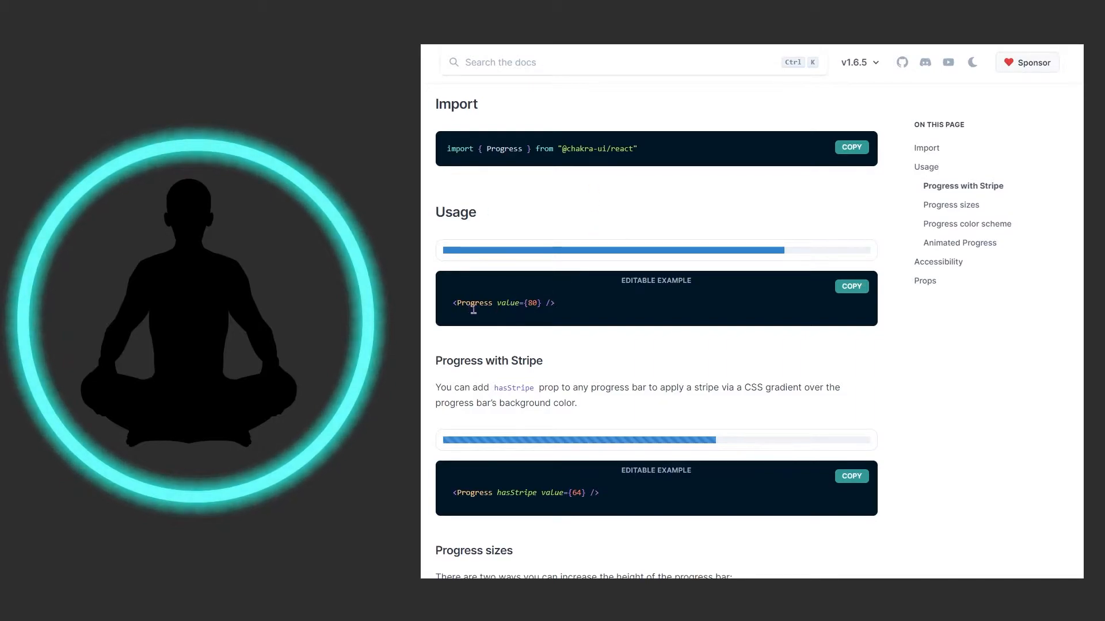
mouse_move(867, 254)
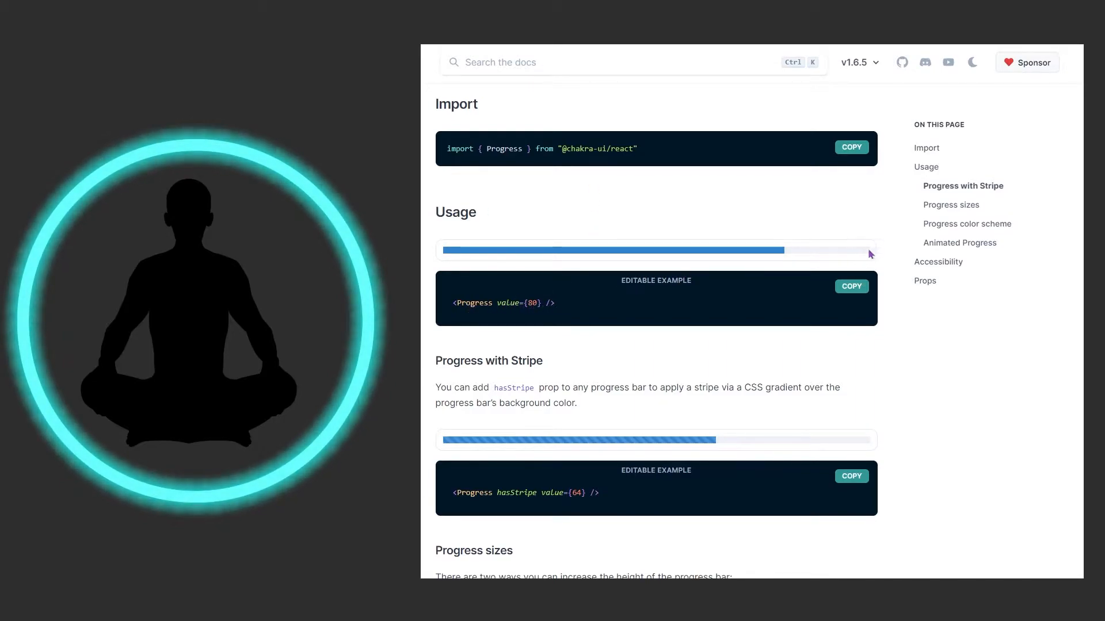
mouse_move(450, 262)
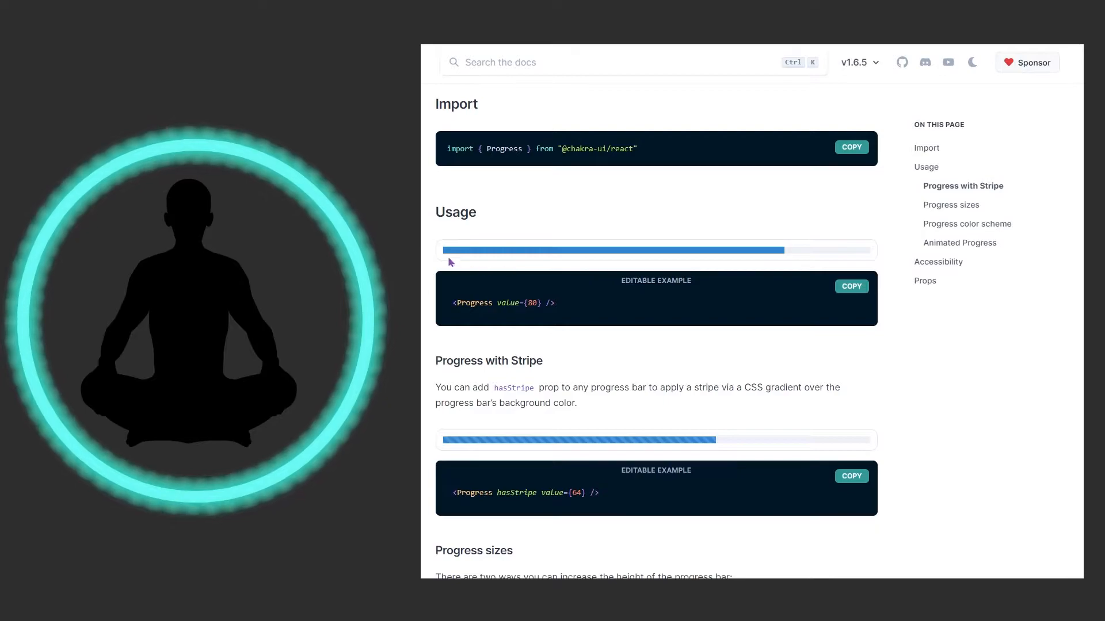
mouse_move(825, 254)
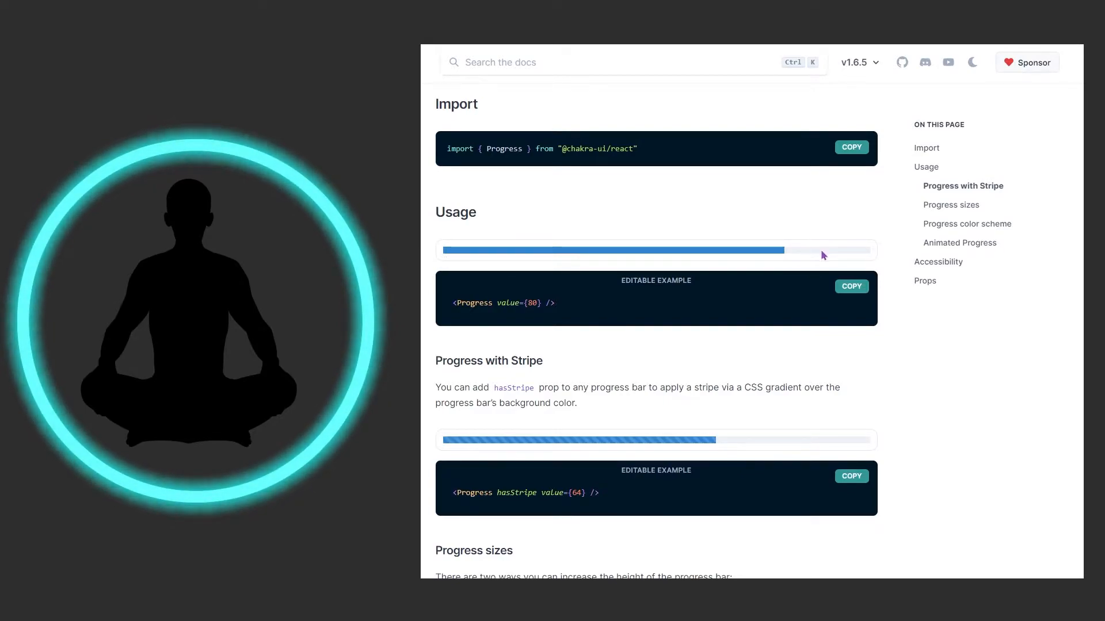
left_click(540, 304)
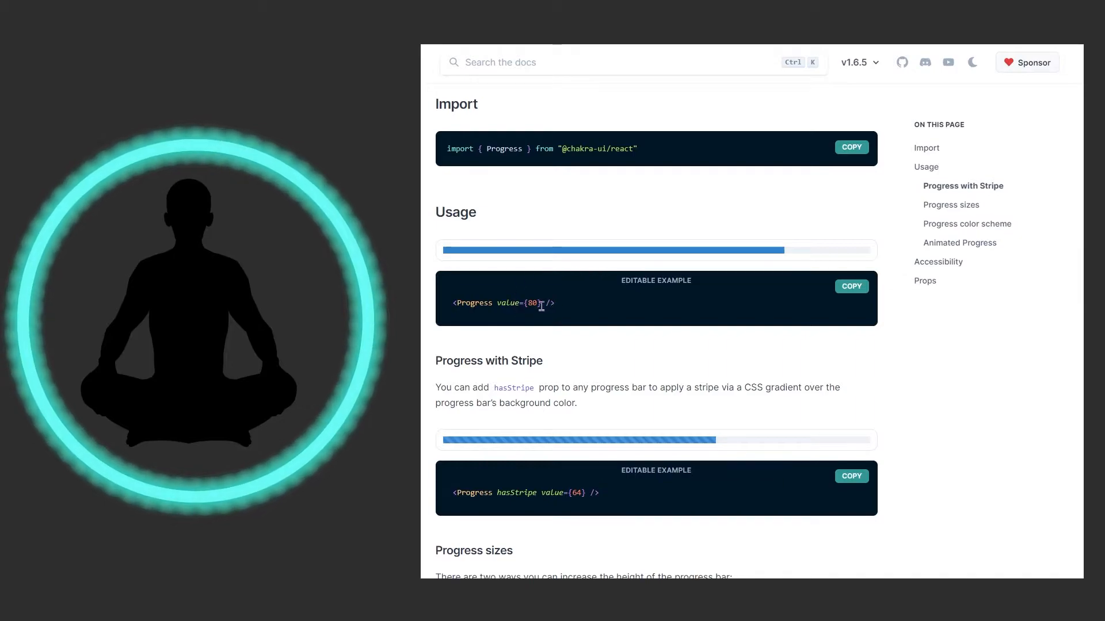
scroll("down", 3)
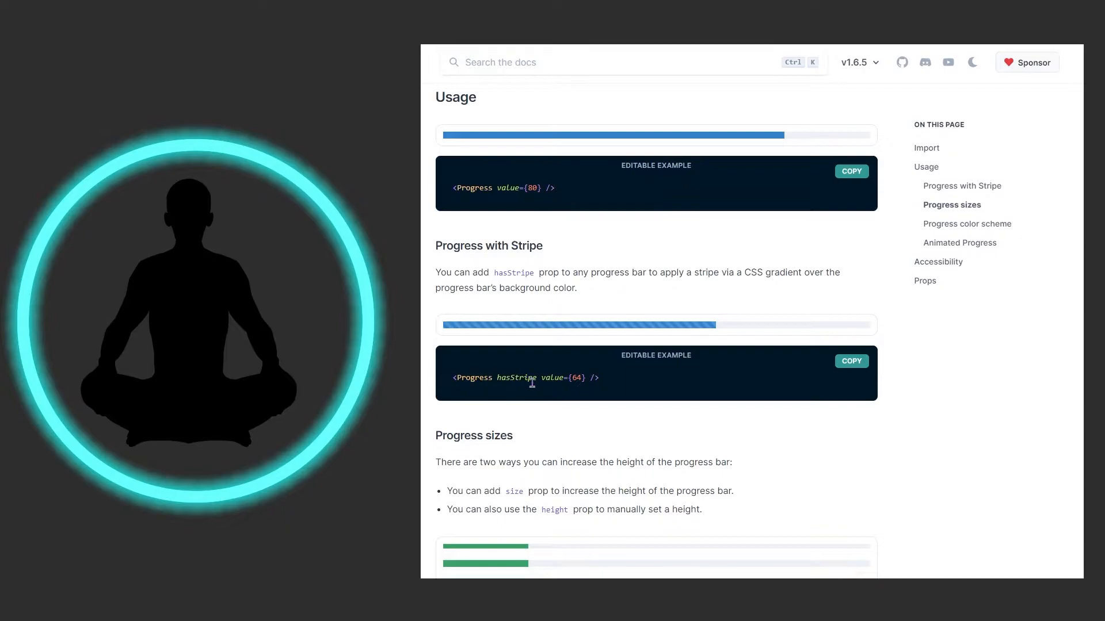
mouse_move(580, 290)
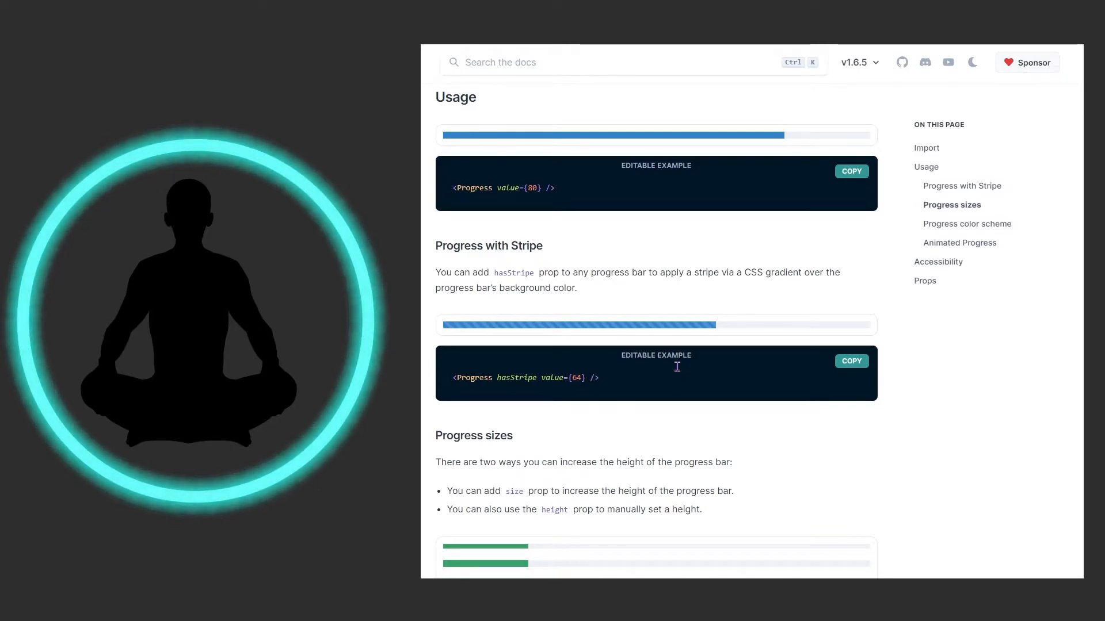
mouse_move(686, 331)
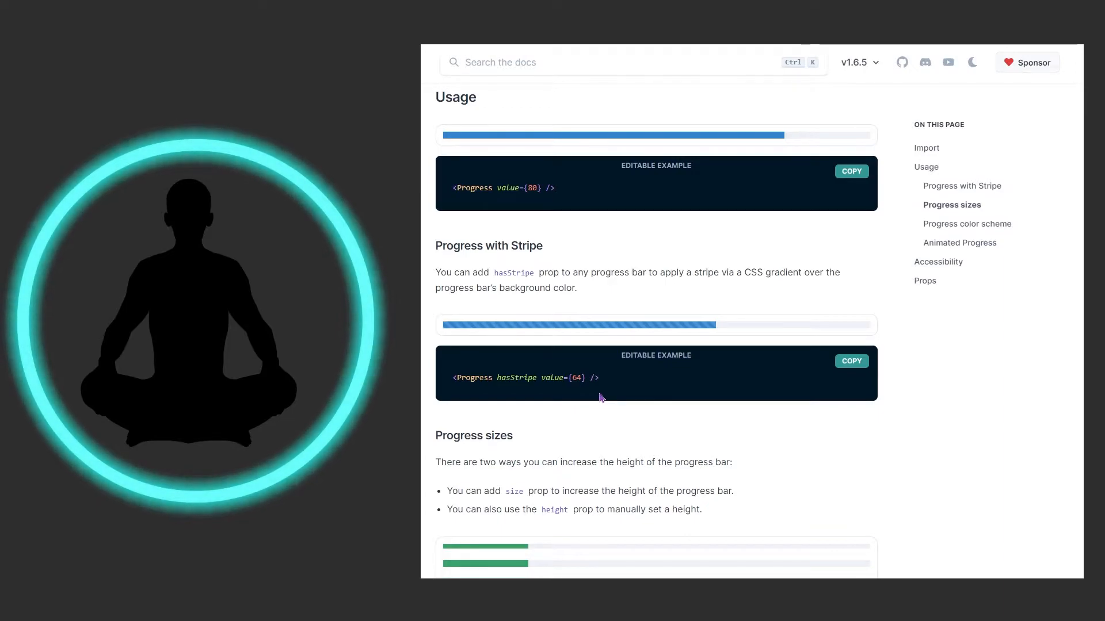
Step: Scroll to the Progress sizes example with four green bars of increasing height
scroll("down", 3)
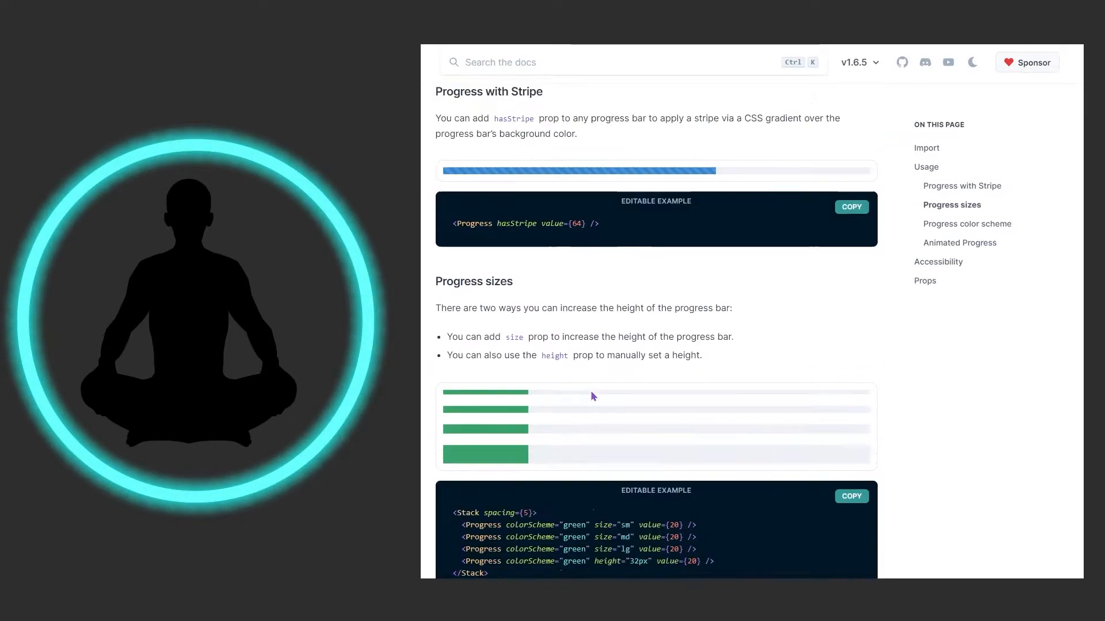
scroll("down", 3)
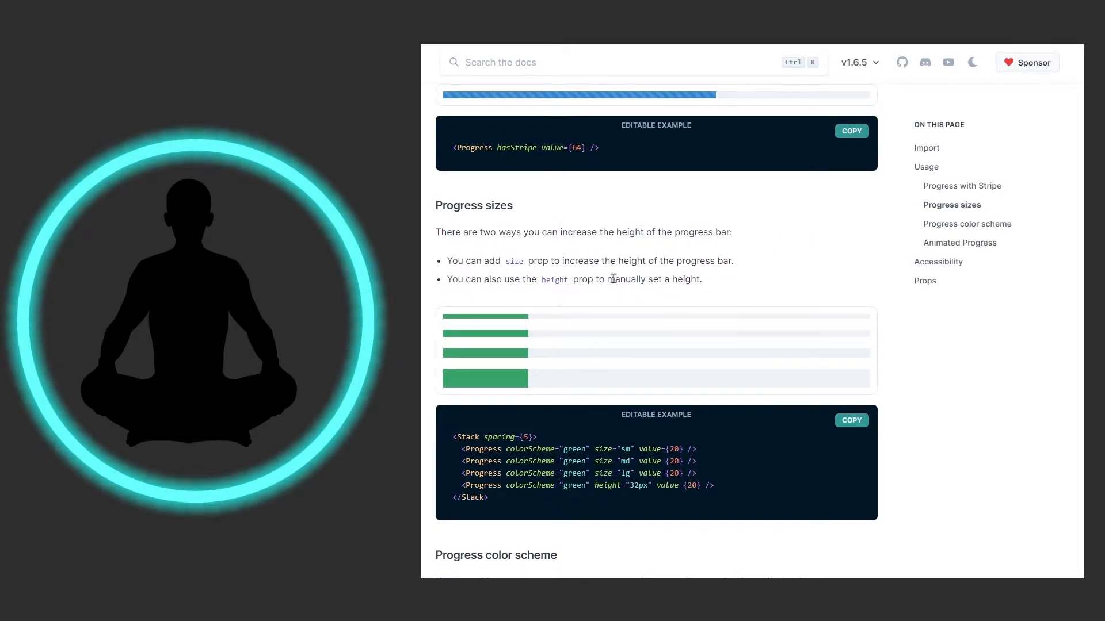
mouse_move(624, 497)
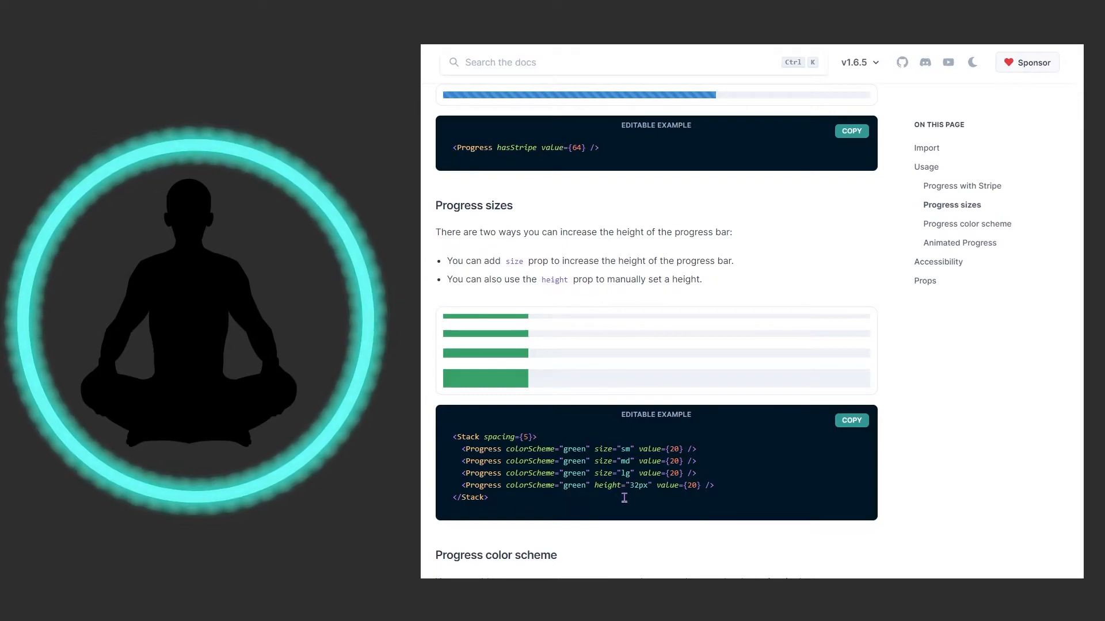
mouse_move(624, 473)
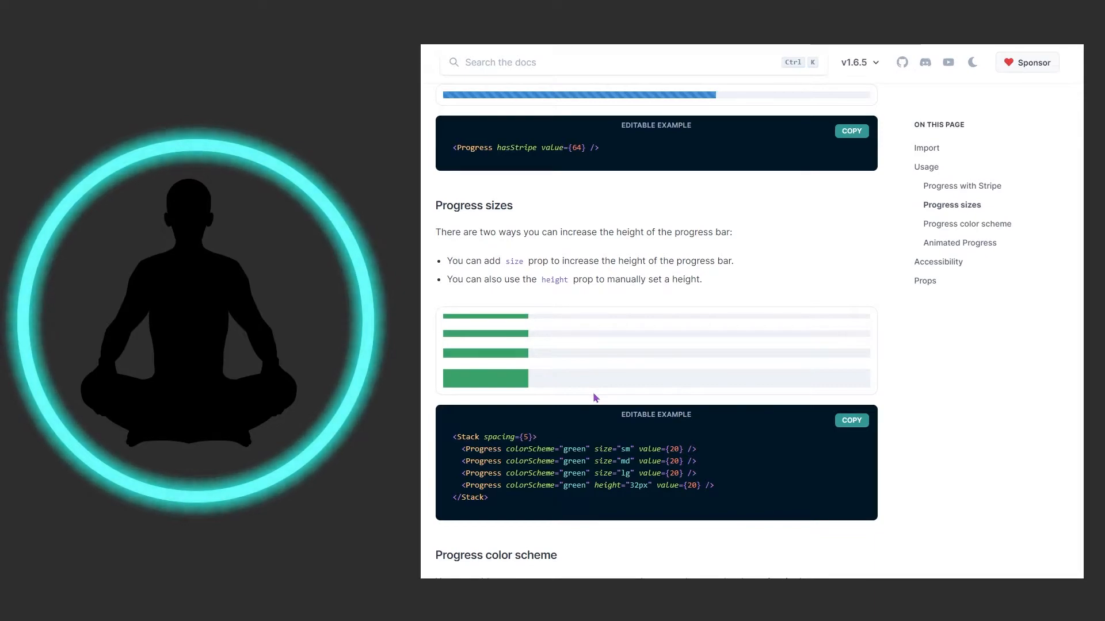
mouse_move(716, 388)
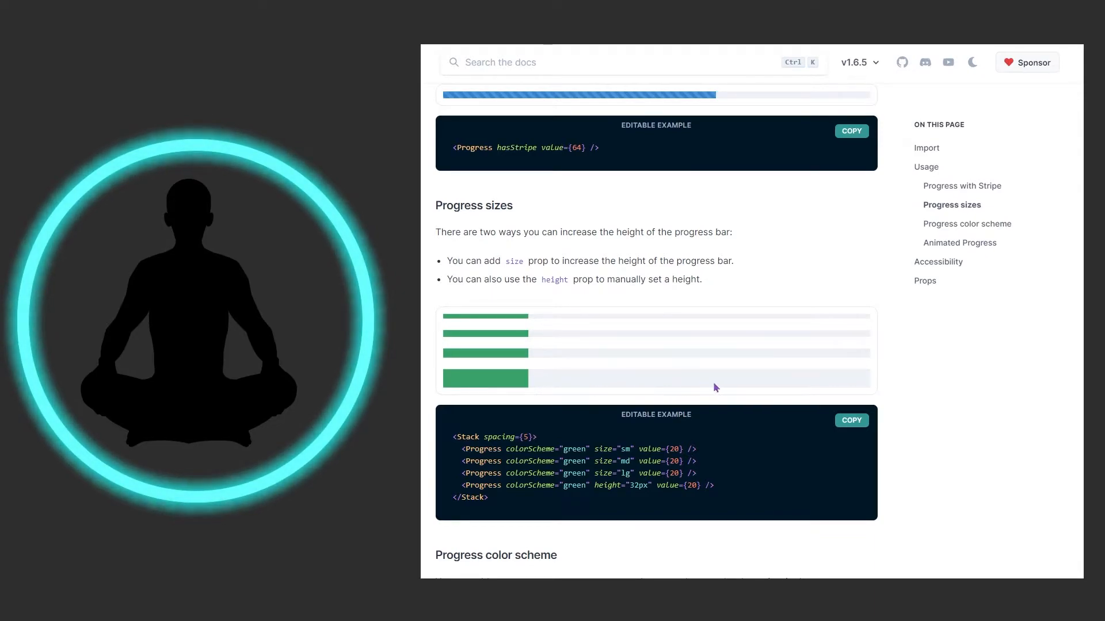
mouse_move(524, 389)
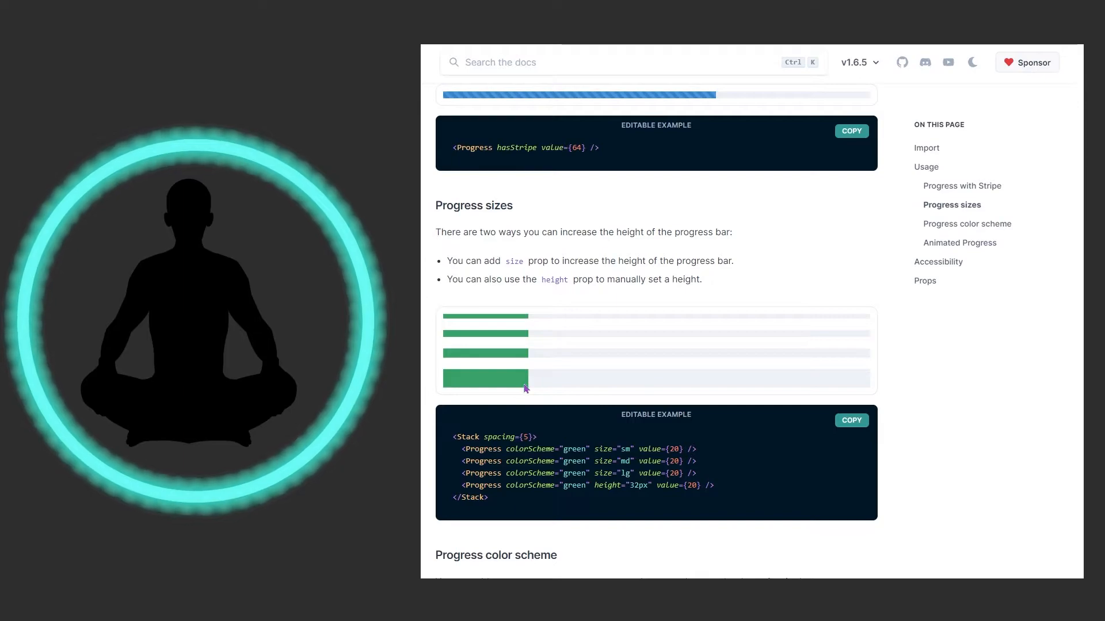
Step: Scroll to the Progress color scheme pink bar and Animated Progress examples
scroll("down", 3)
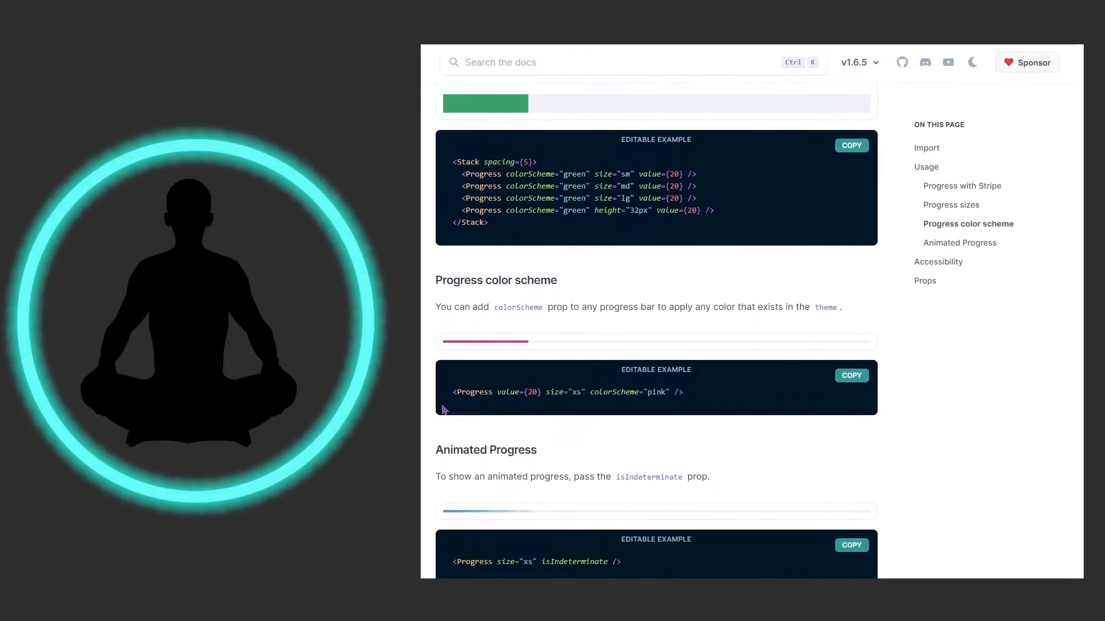
scroll("down", 3)
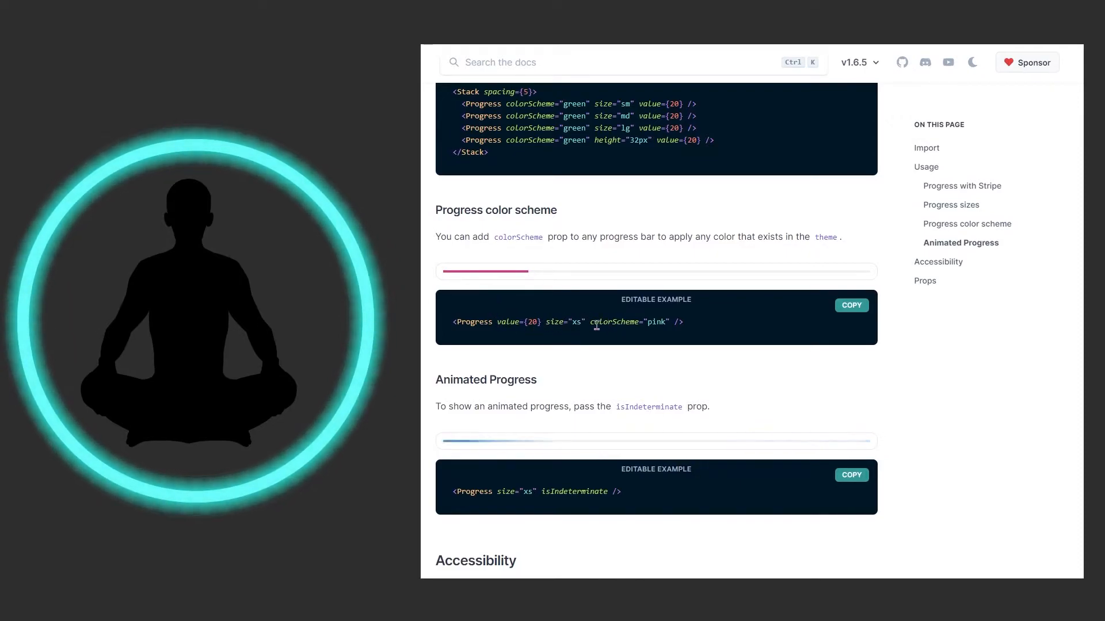
mouse_move(487, 283)
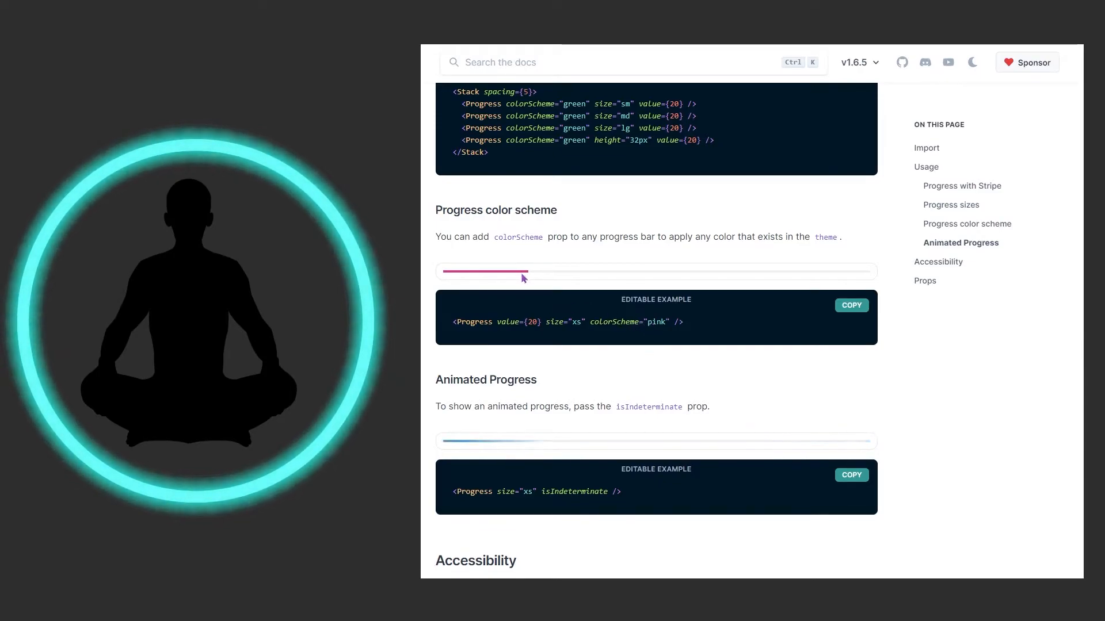
mouse_move(527, 278)
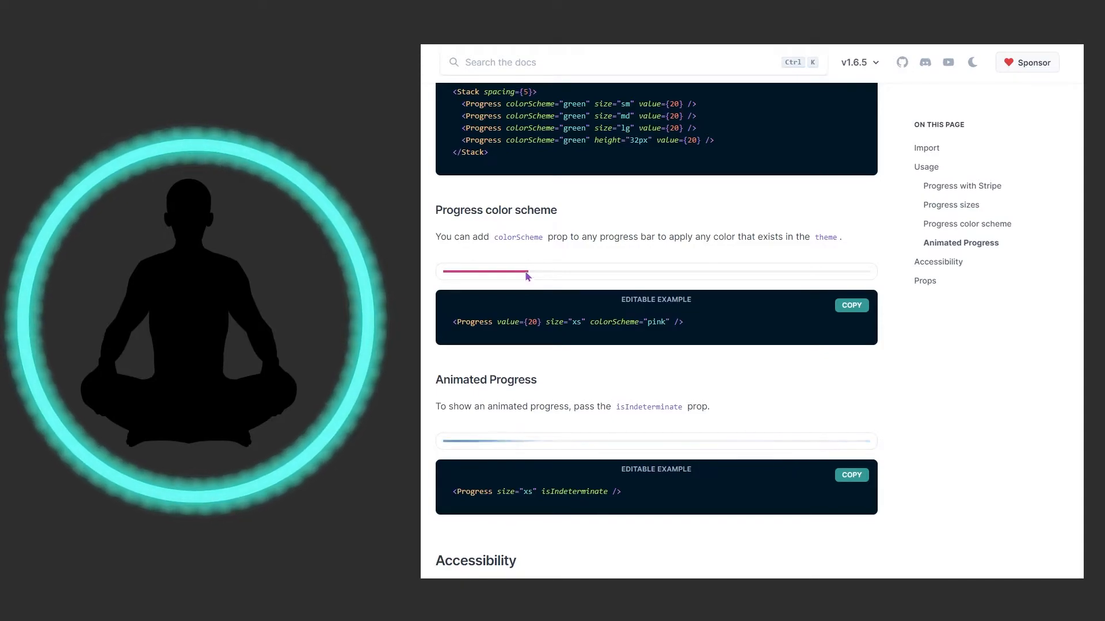
mouse_move(525, 278)
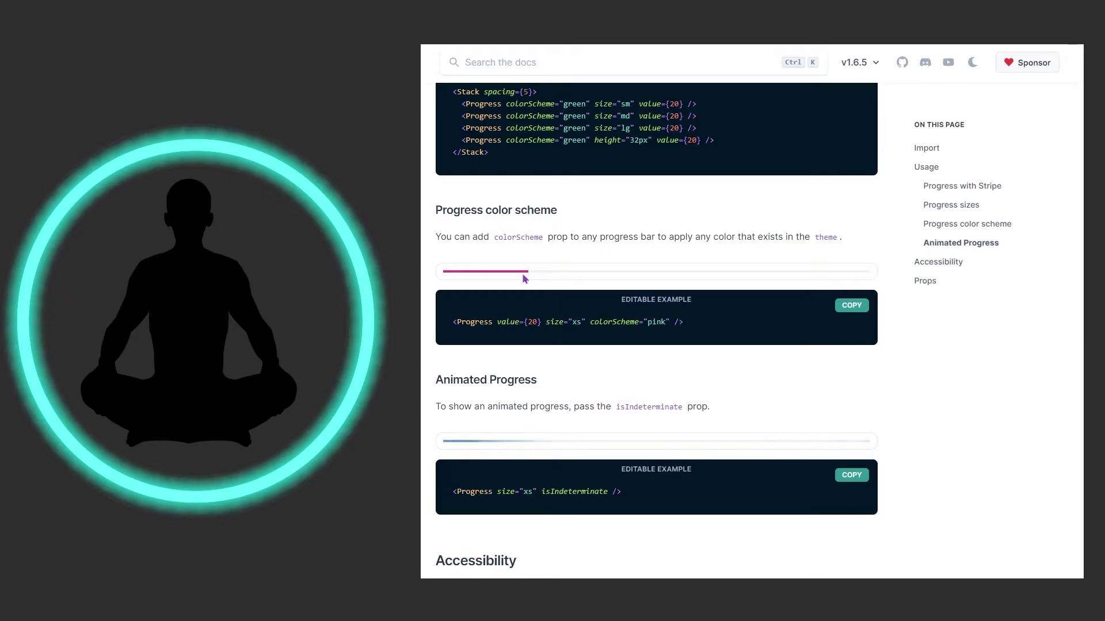
mouse_move(586, 387)
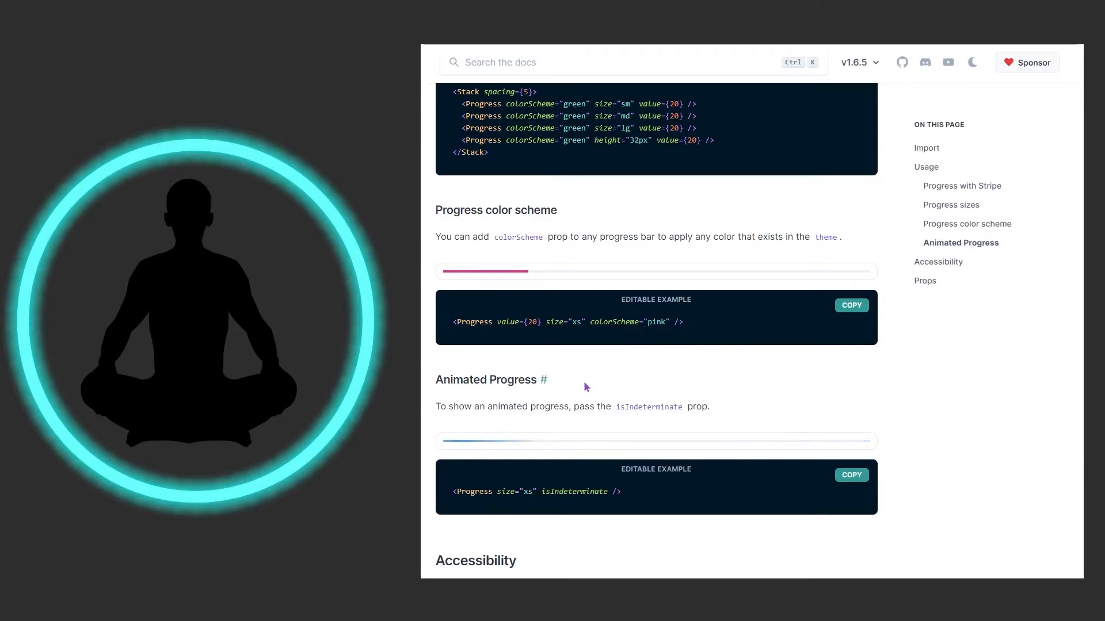
mouse_move(583, 366)
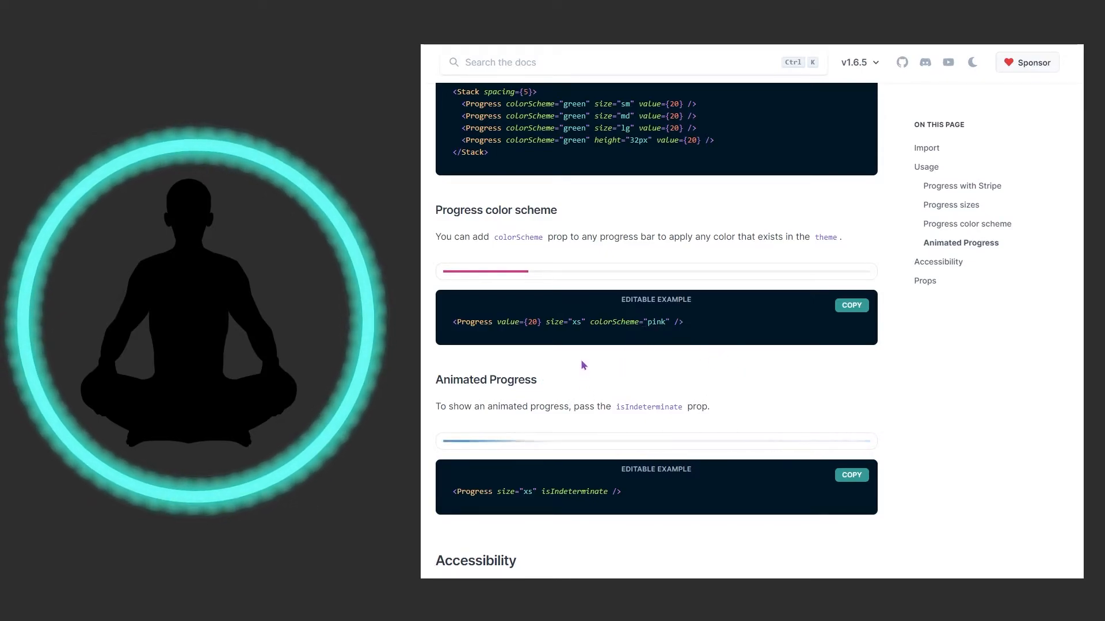
scroll("down", 3)
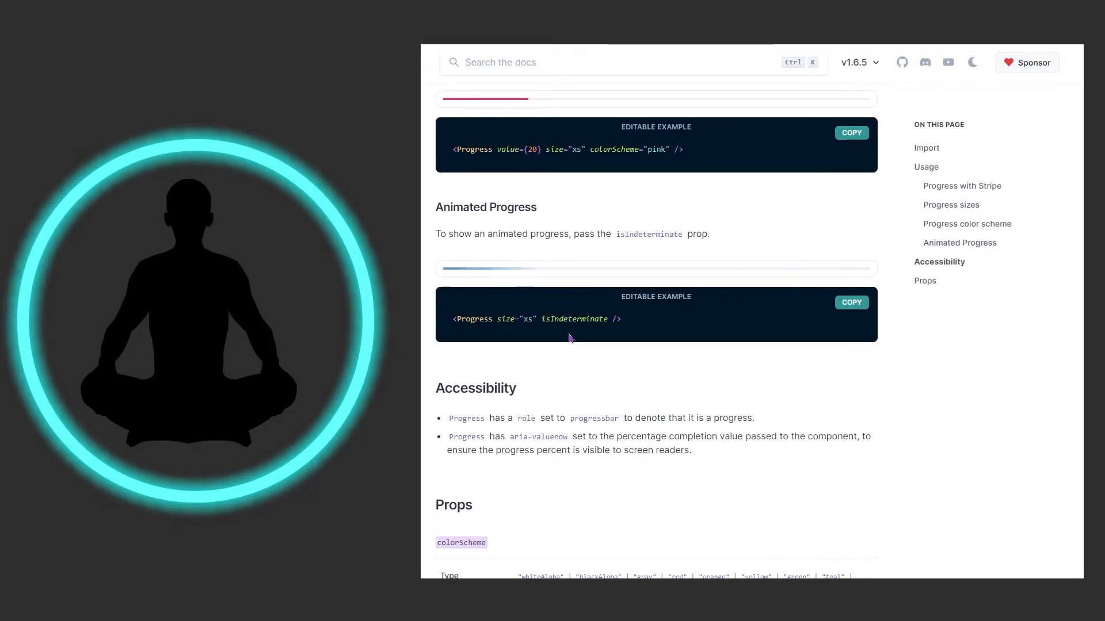
mouse_move(564, 348)
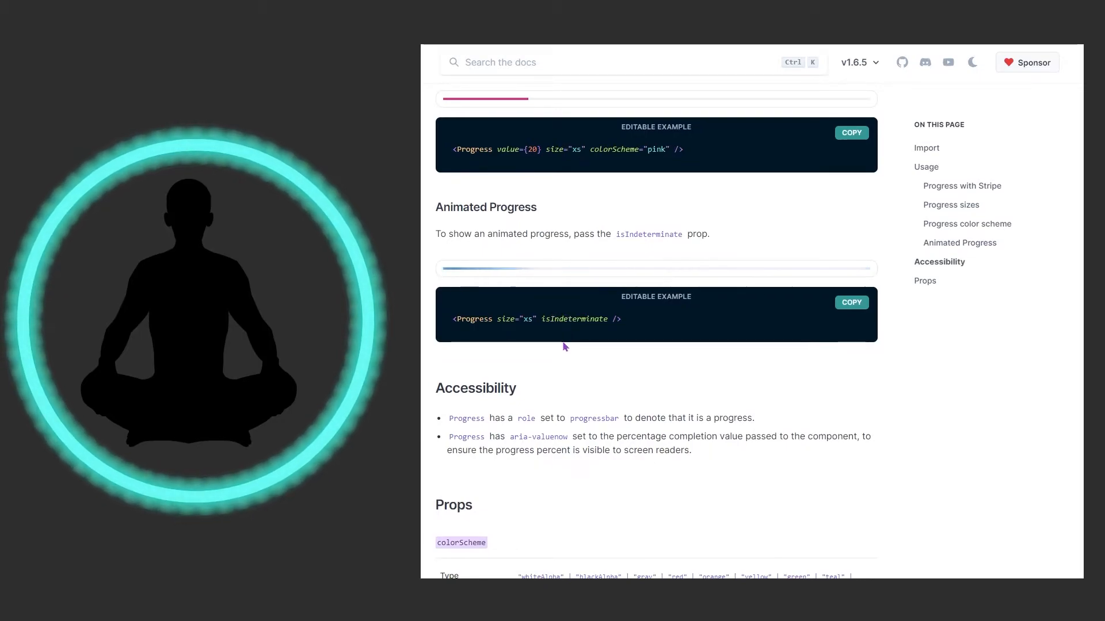
mouse_move(556, 343)
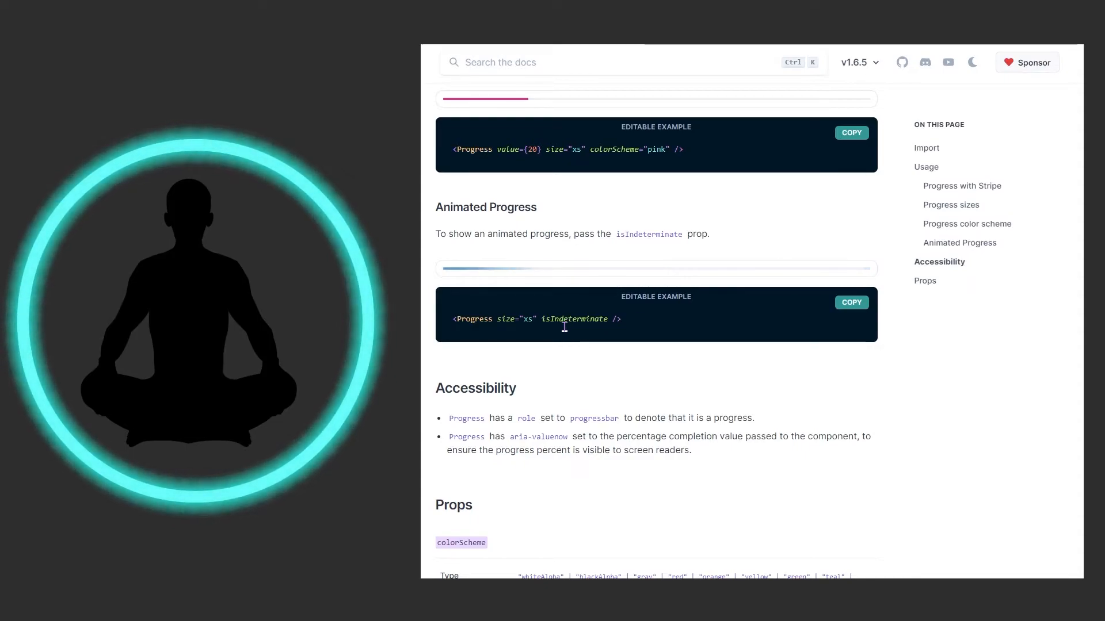
mouse_move(545, 294)
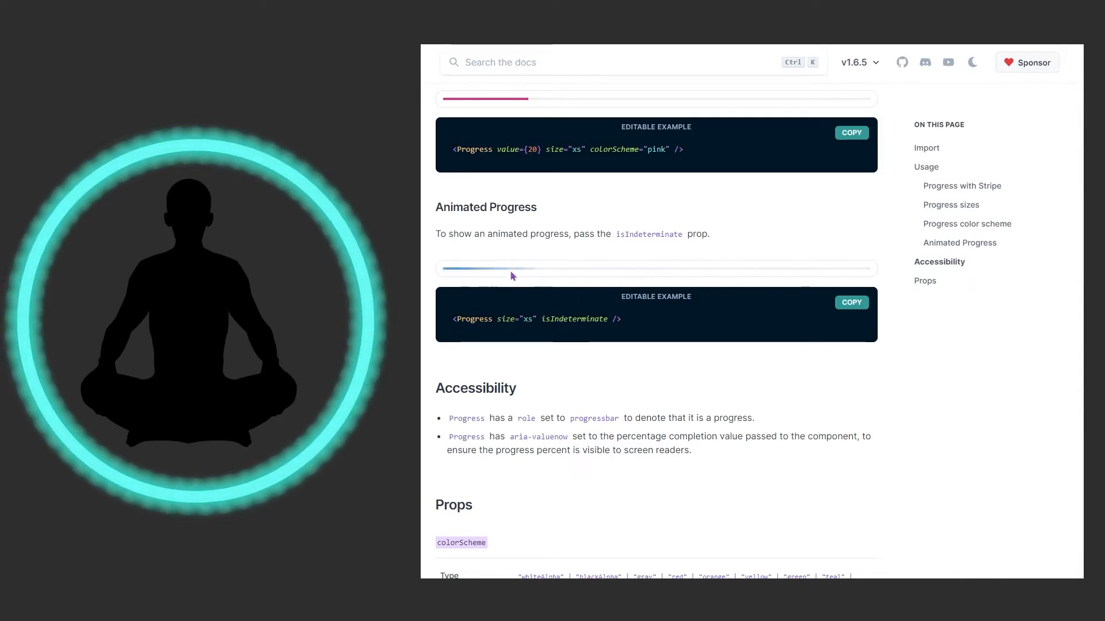
mouse_move(569, 290)
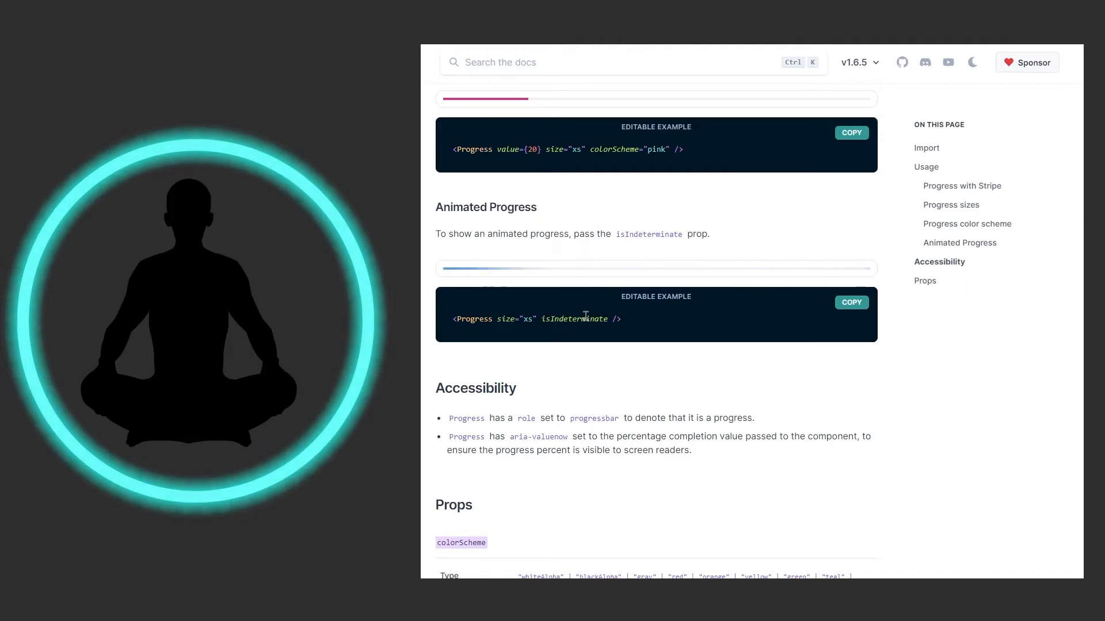
mouse_move(540, 290)
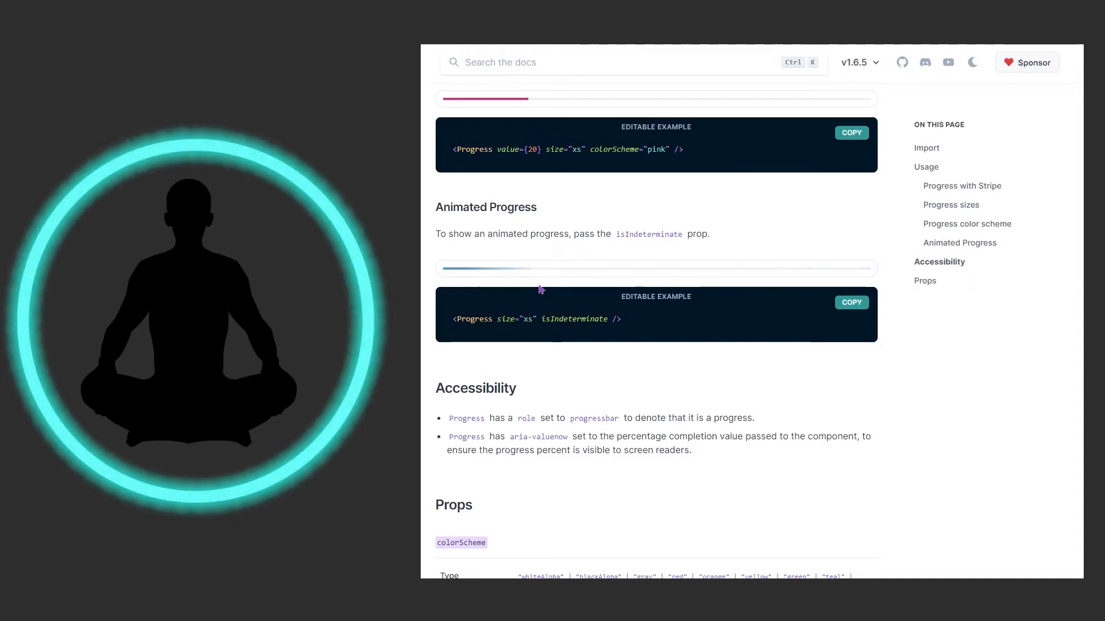
Step: Scroll past Accessibility to the Props table listing hasStripe, isAnimated, isIndeterminate and max
scroll("down", 3)
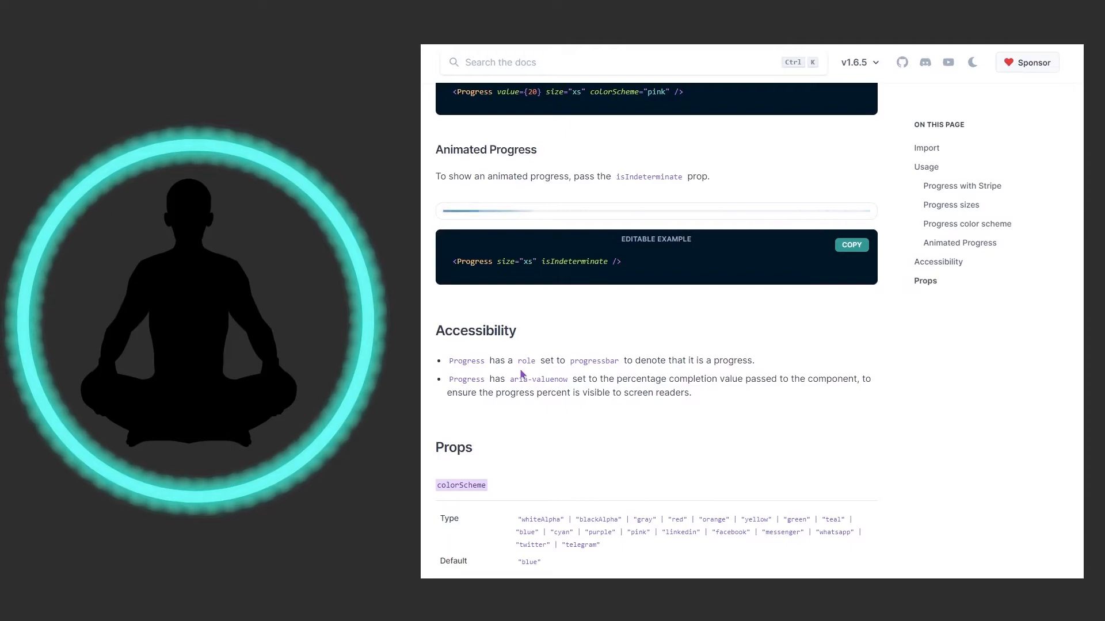
mouse_move(670, 364)
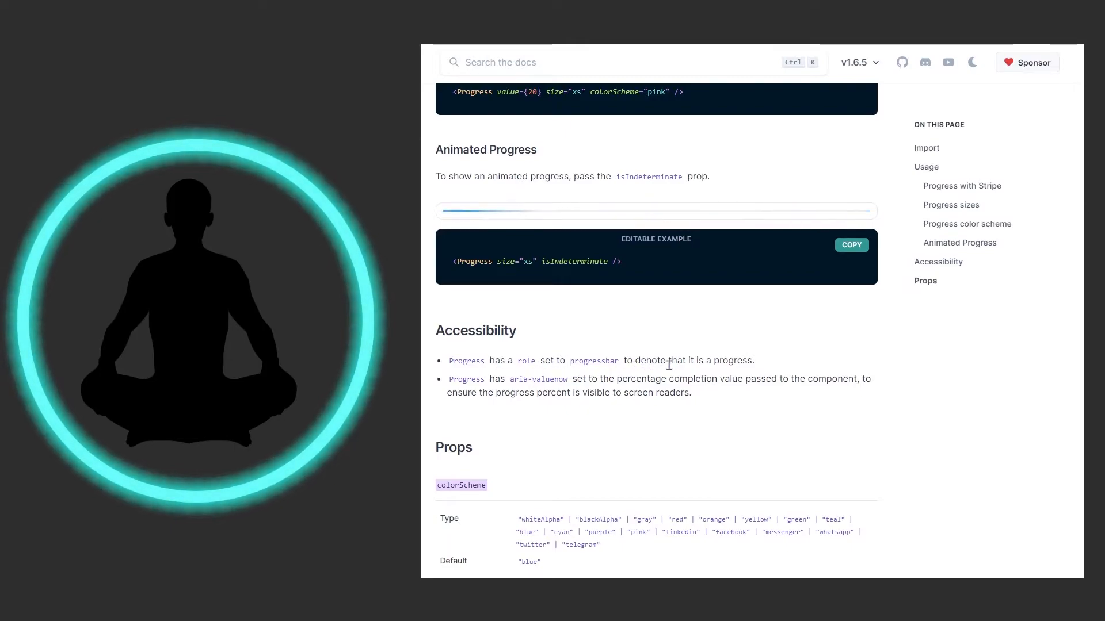
mouse_move(462, 389)
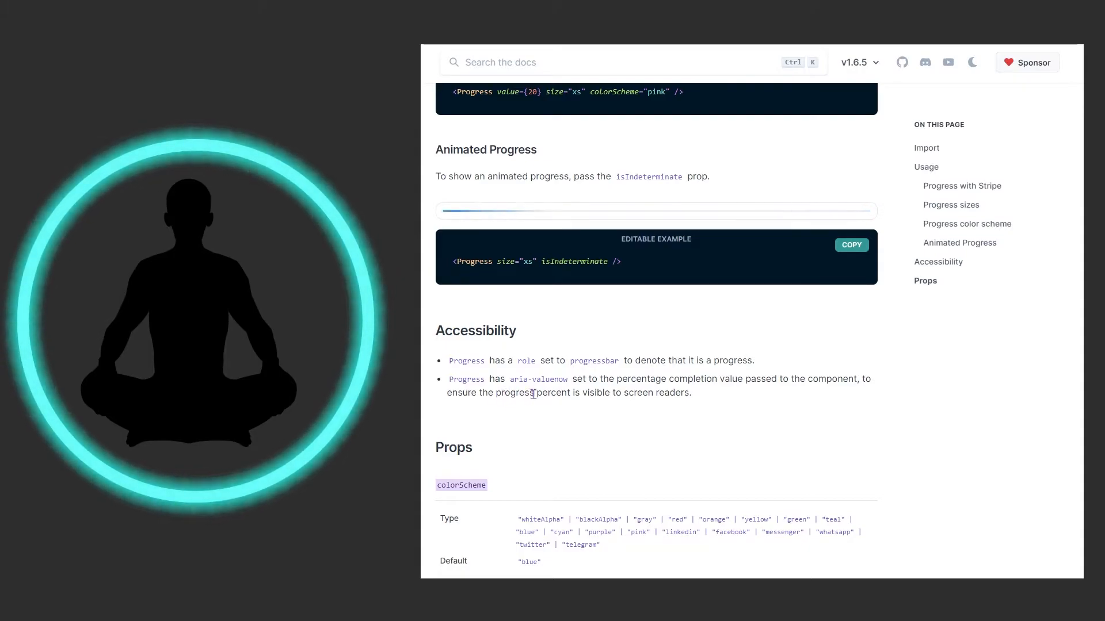
mouse_move(749, 409)
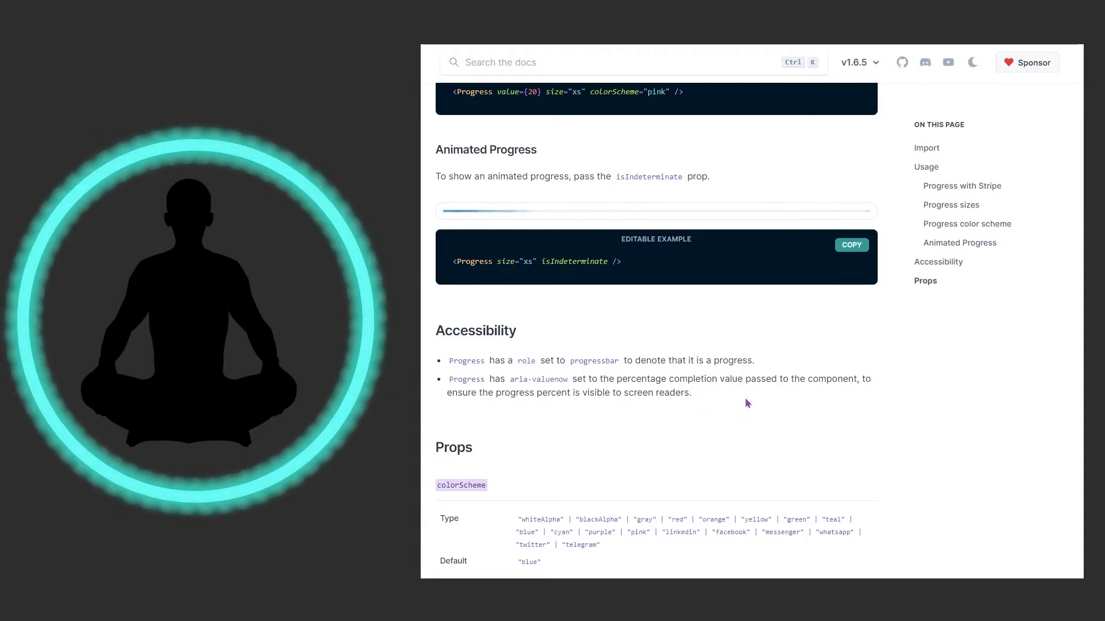
mouse_move(727, 405)
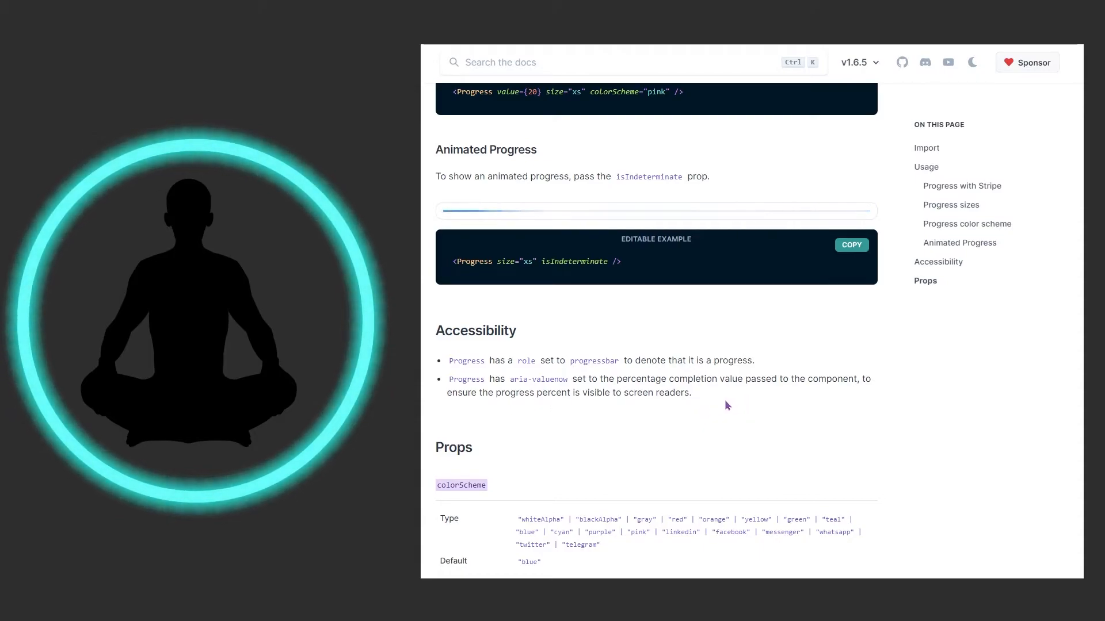
mouse_move(713, 408)
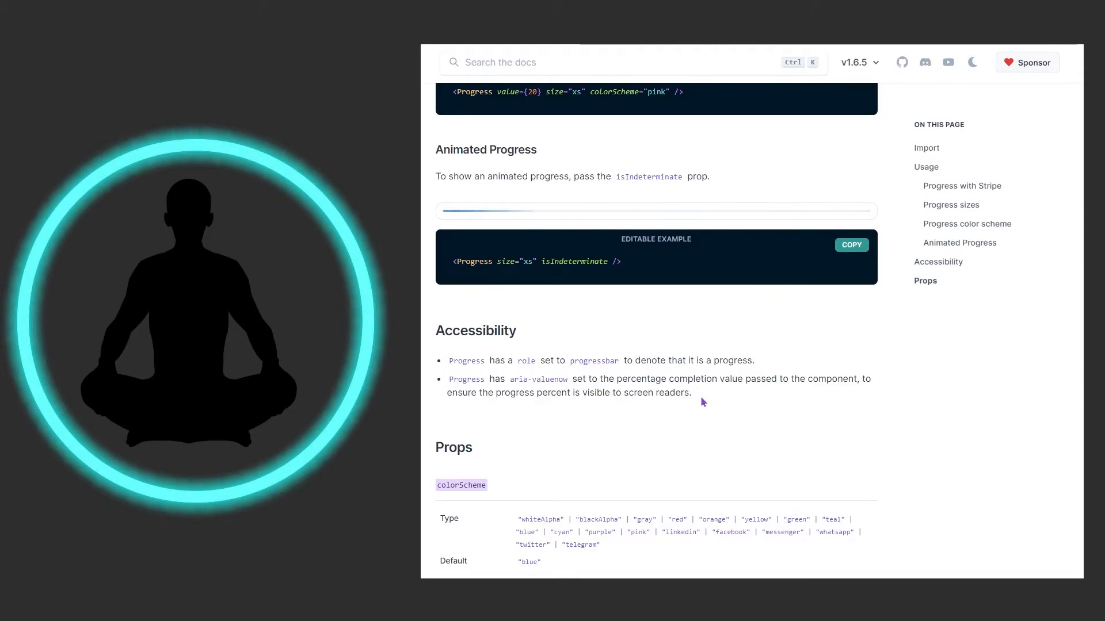
scroll("down", 3)
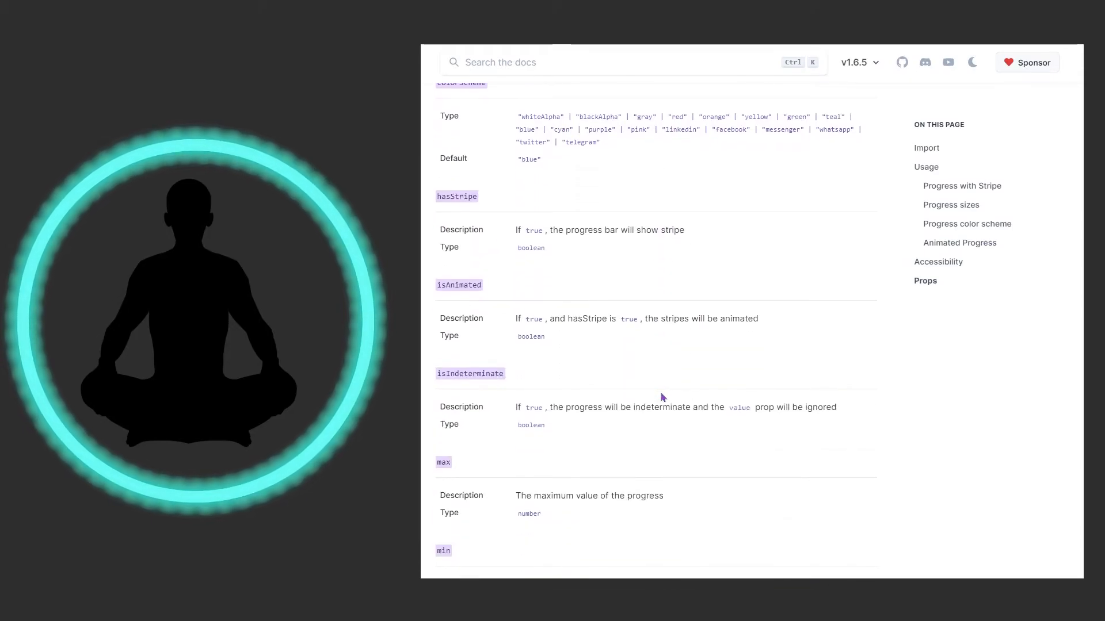
scroll("down", 3)
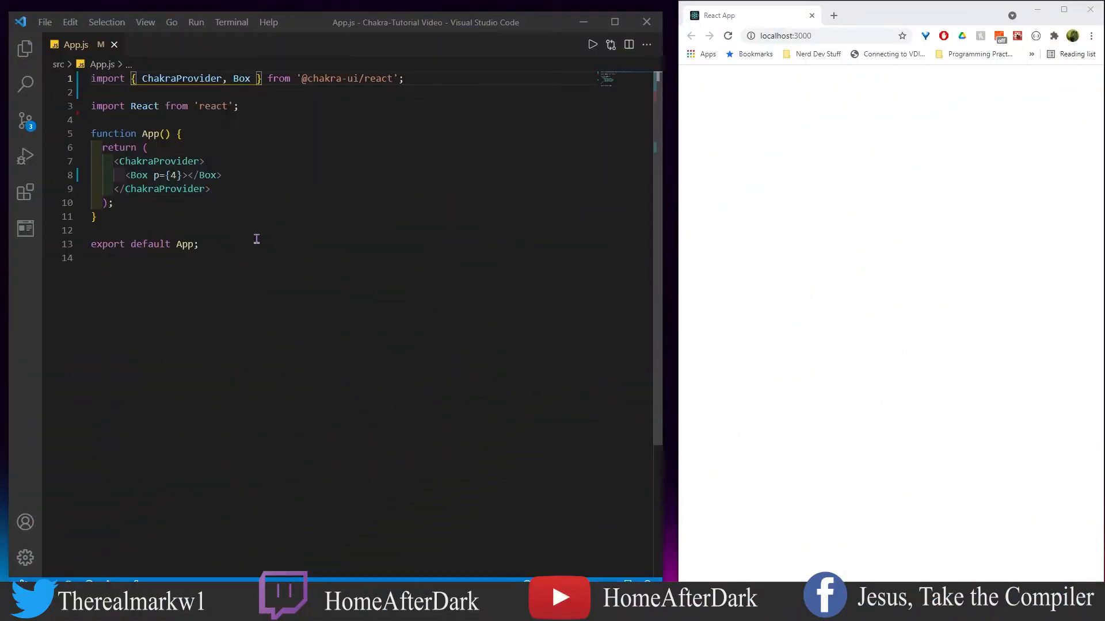
mouse_move(281, 257)
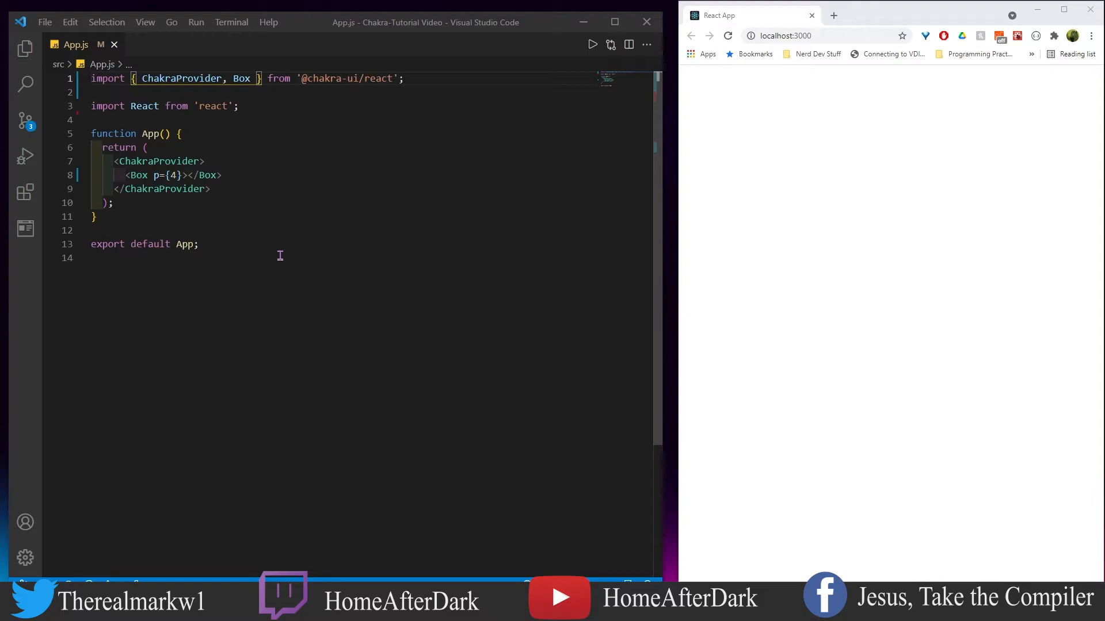
Step: Import Progress and add five <Progress value={…} /> bars with values 40, 45, 50, 70, 90 inside Box
double_click(240, 78)
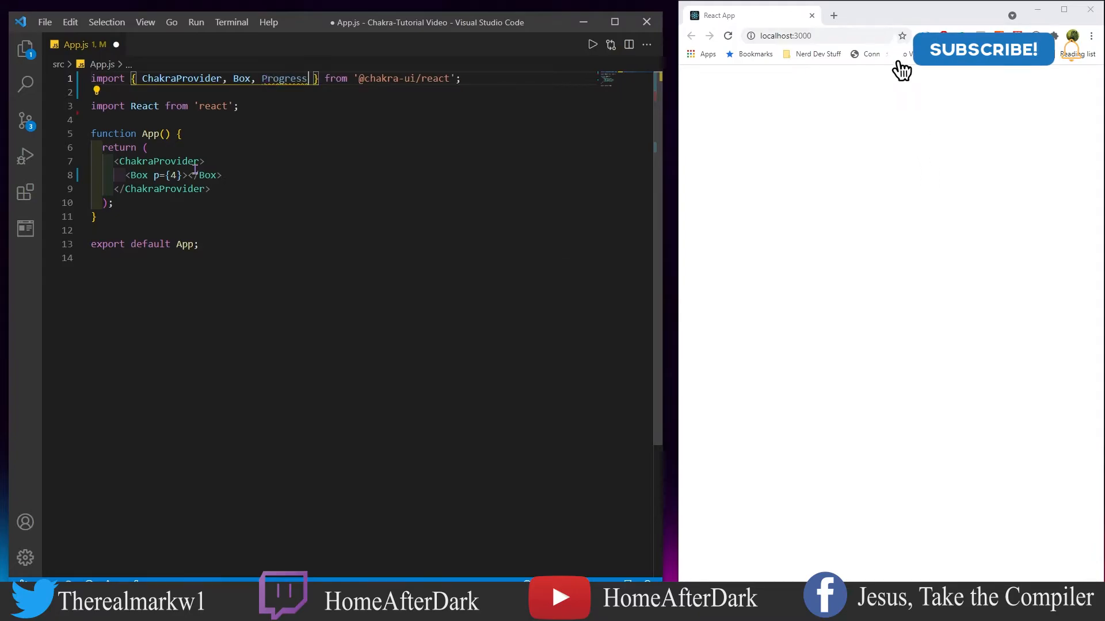
type("<Progress />")
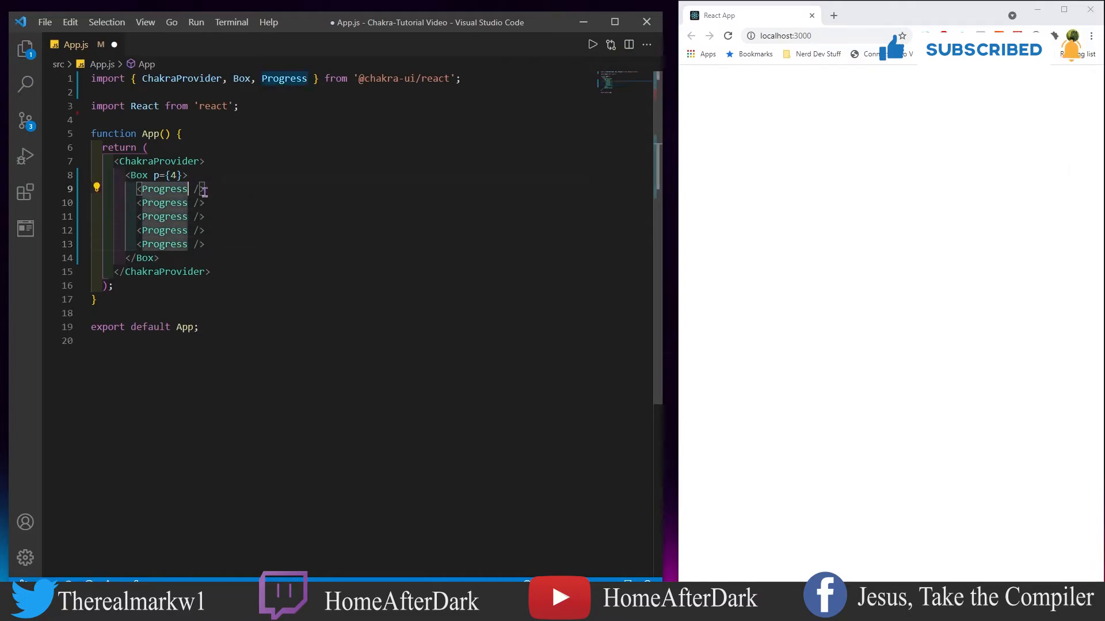
type("value={}")
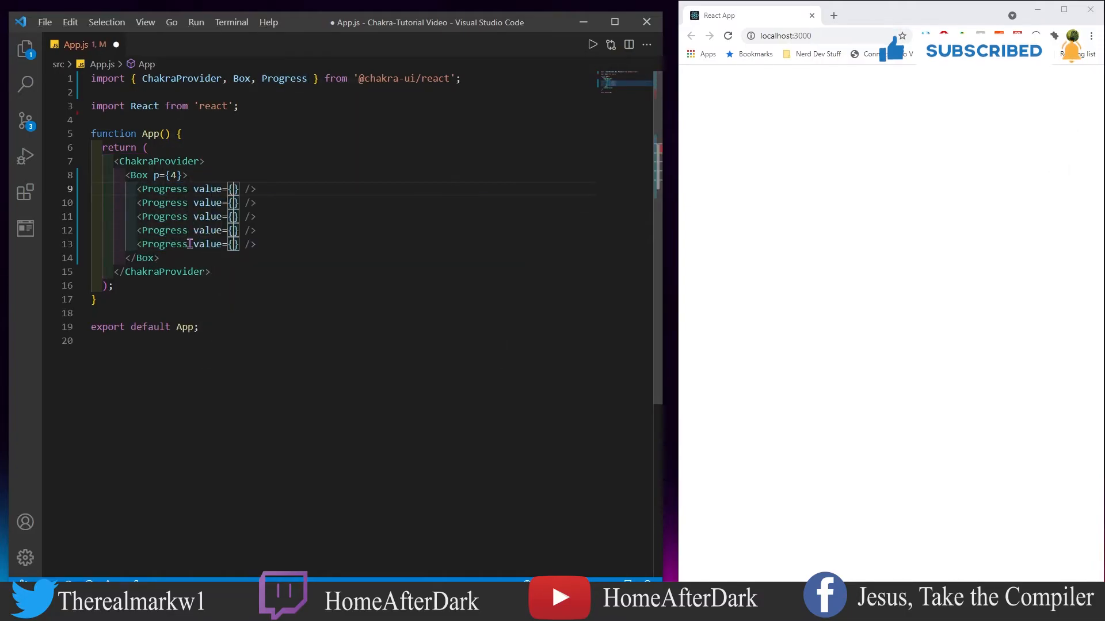
type("45")
type("40")
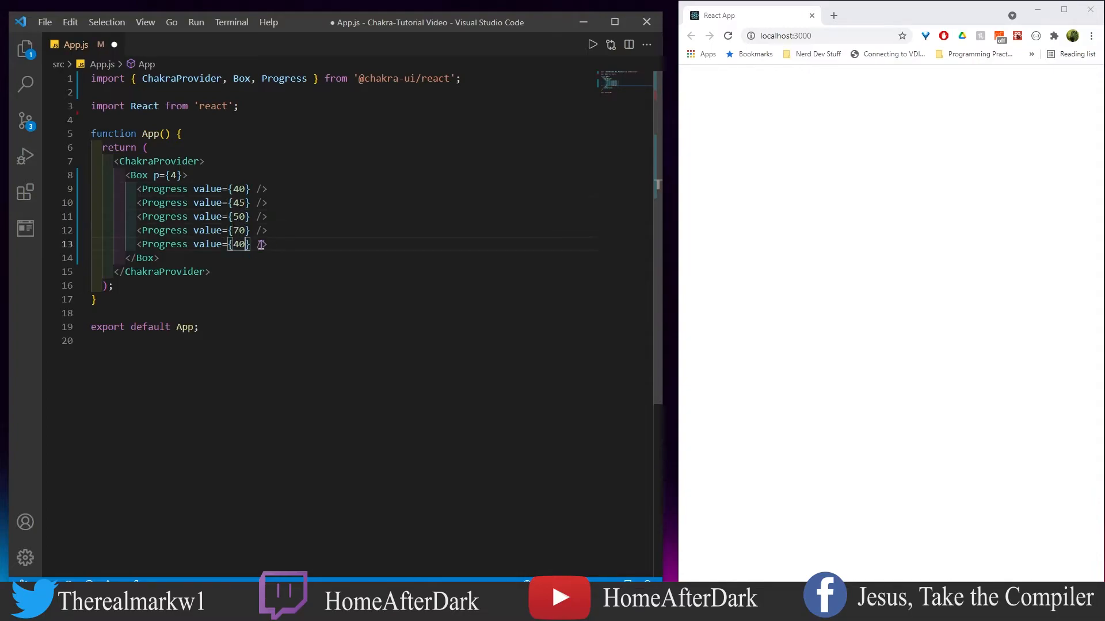
type("90")
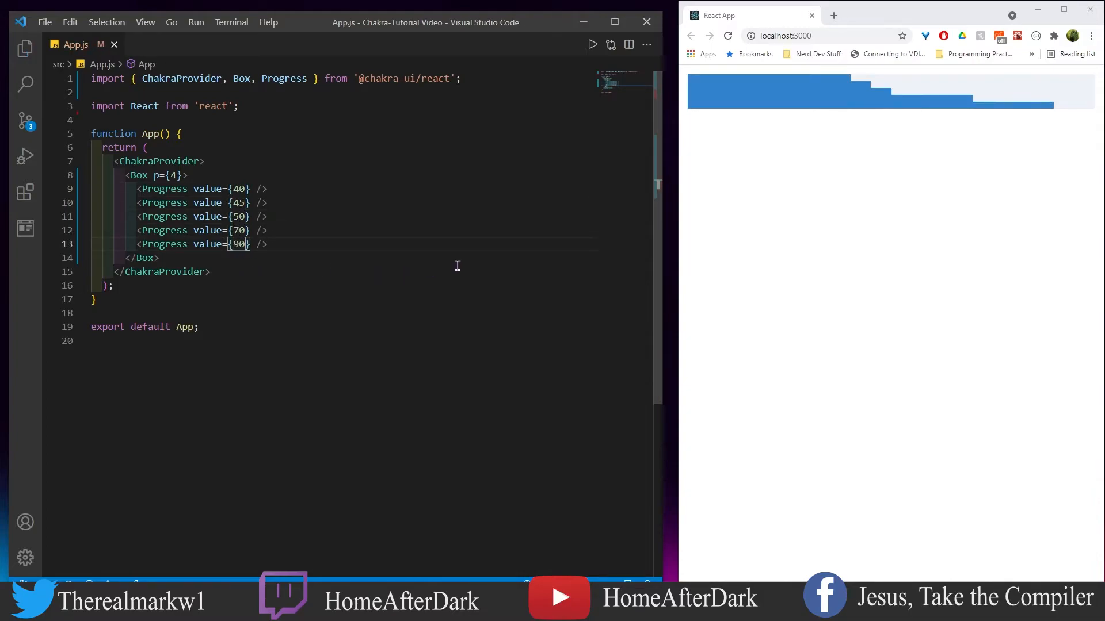
mouse_move(888, 99)
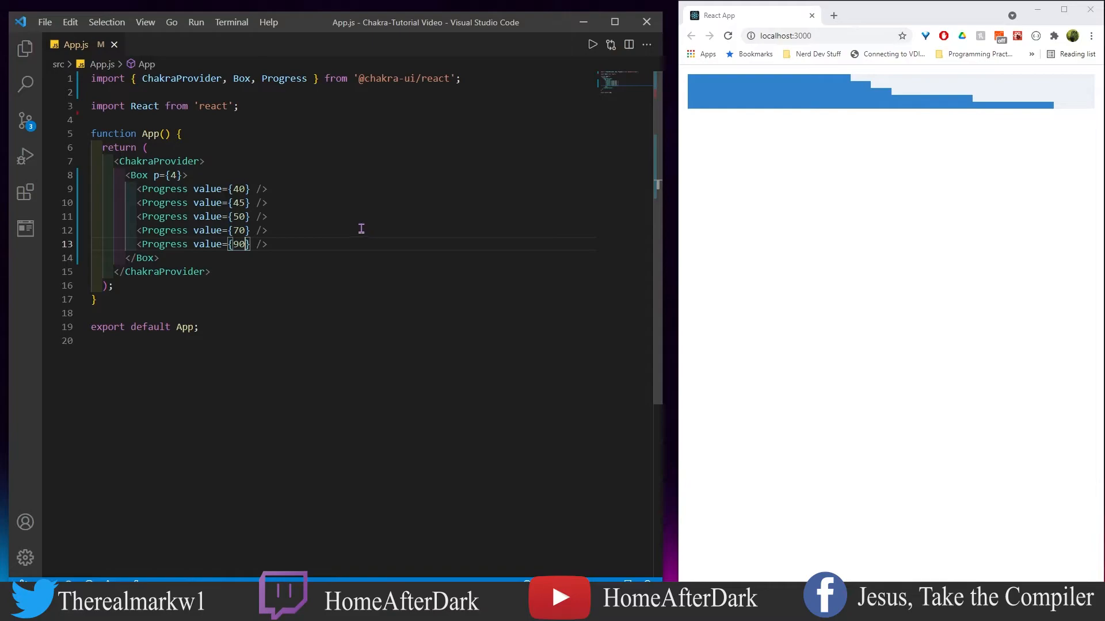
mouse_move(286, 195)
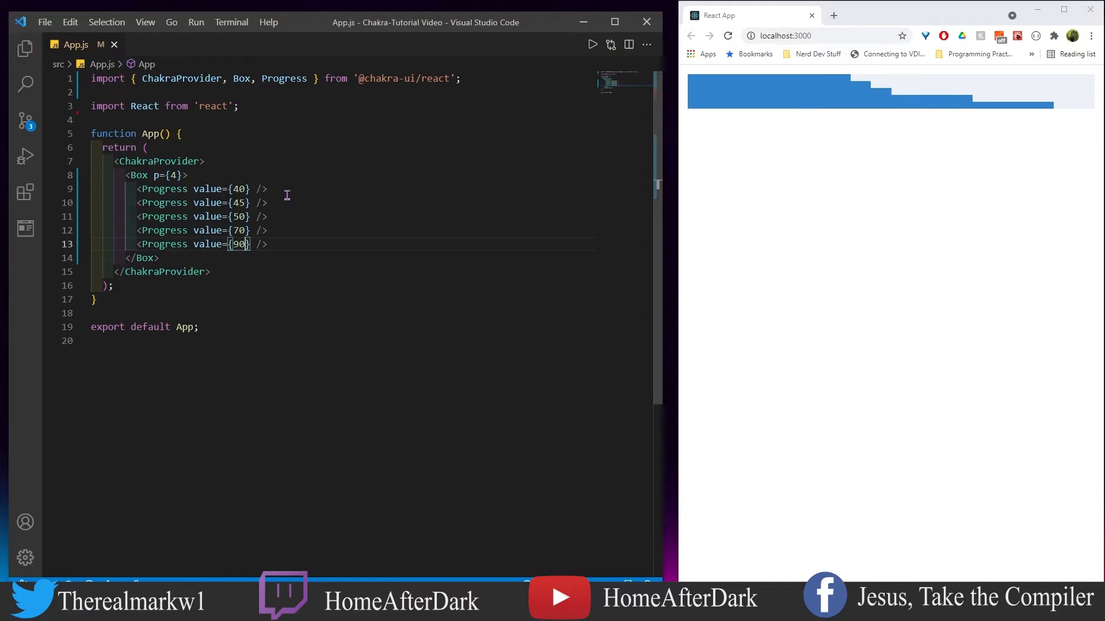
mouse_move(274, 191)
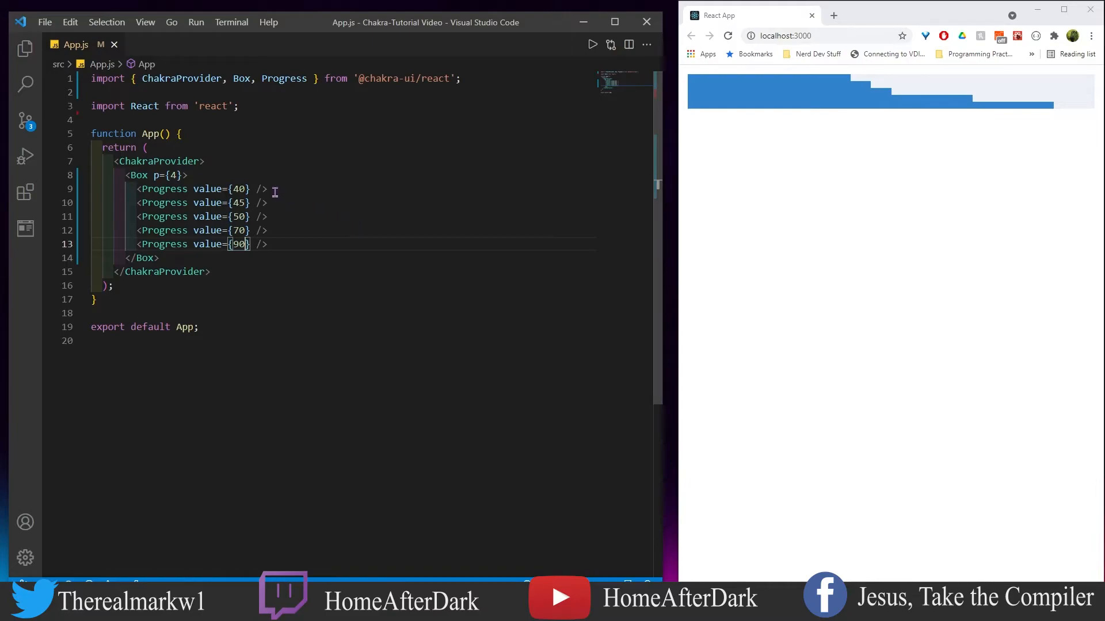
mouse_move(255, 190)
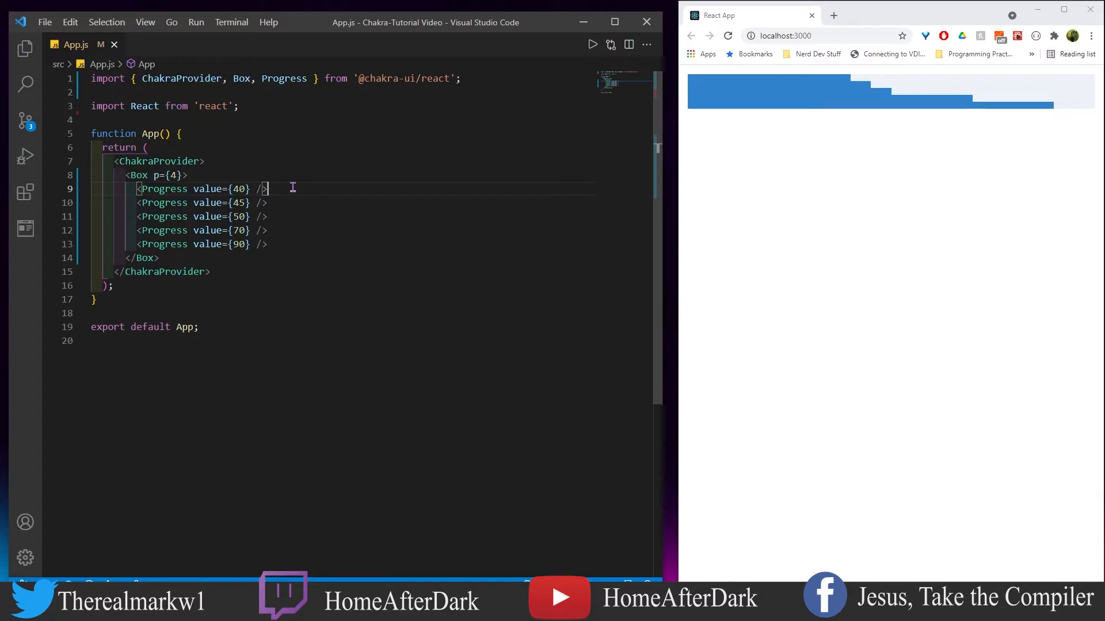
Step: Separate the five Progress bars with <br /> line breaks so they render spaced apart
type("<br />")
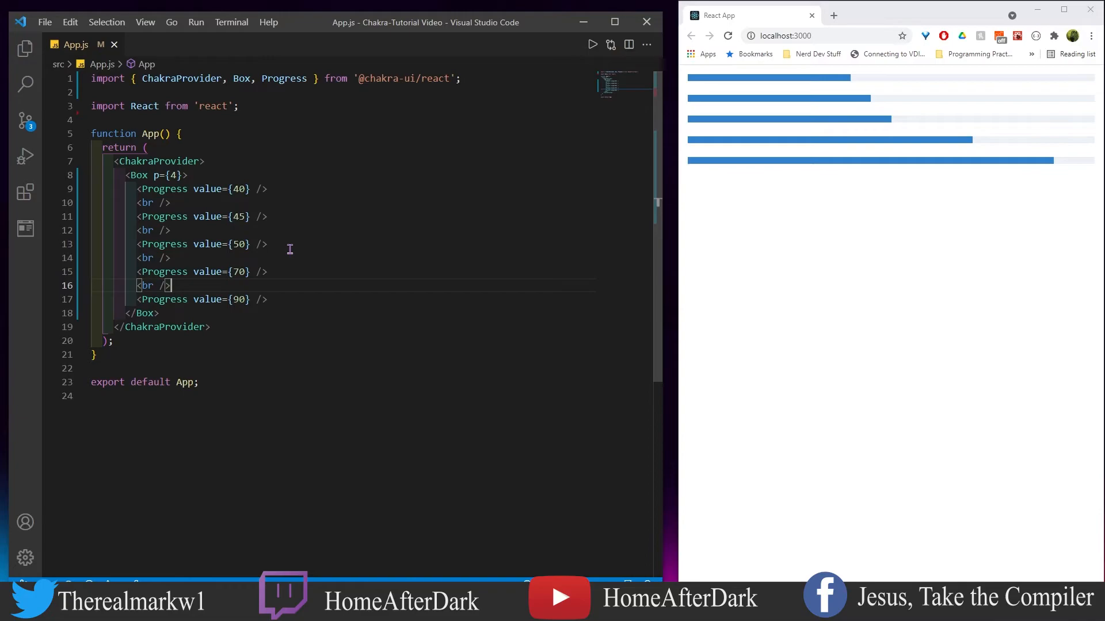
mouse_move(286, 240)
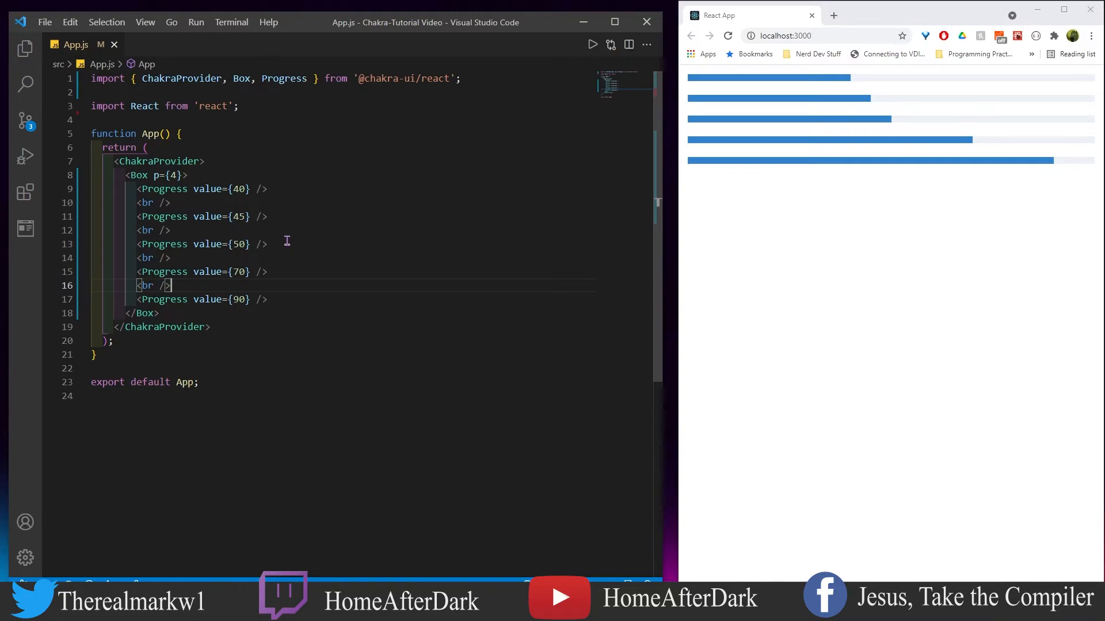
mouse_move(263, 188)
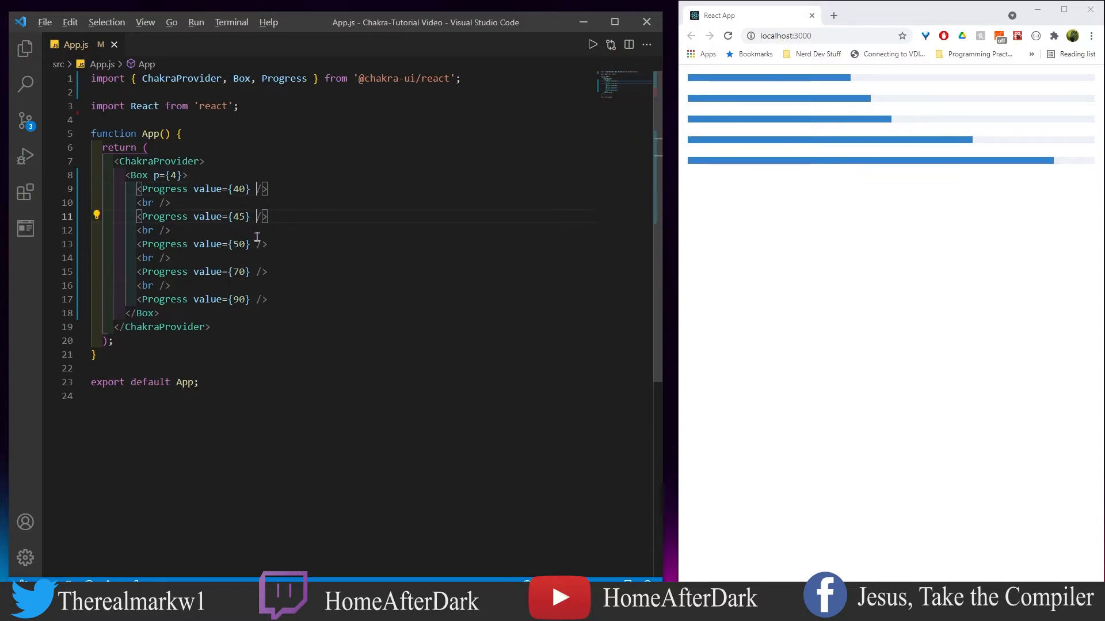
Step: Add hasStripe to all five bars and sizes xs, sm, md to the first three
type("hasStripe")
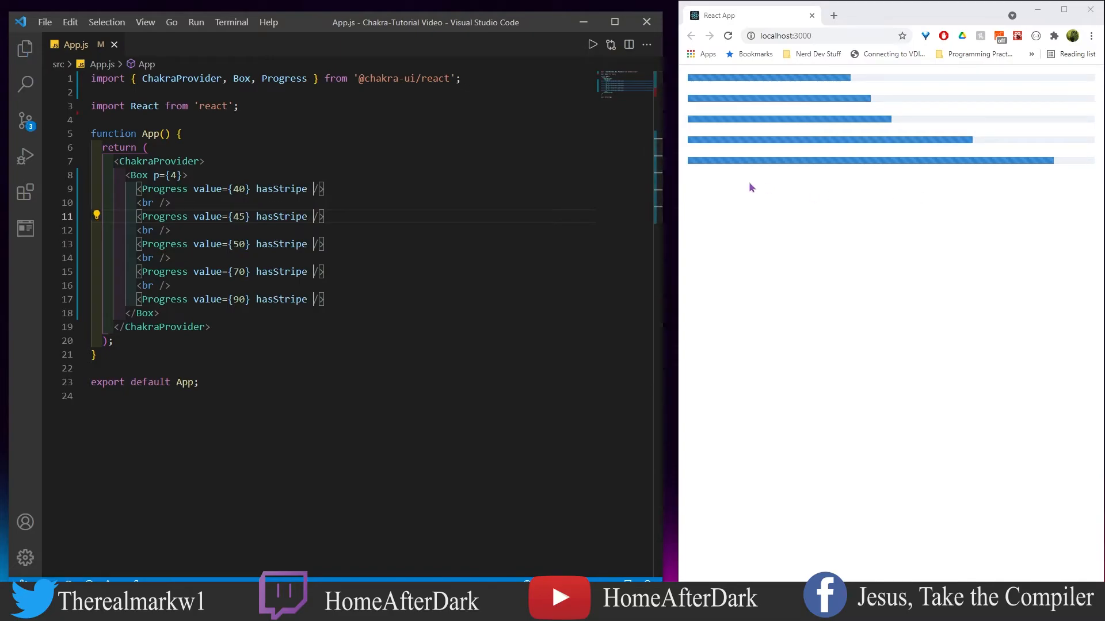
mouse_move(704, 164)
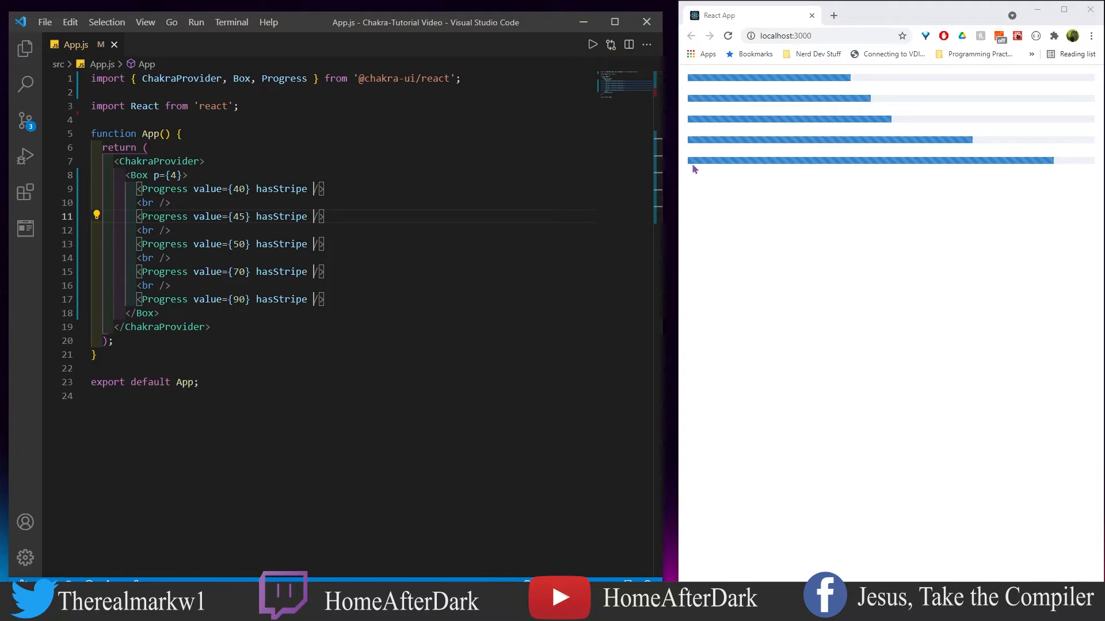
mouse_move(715, 165)
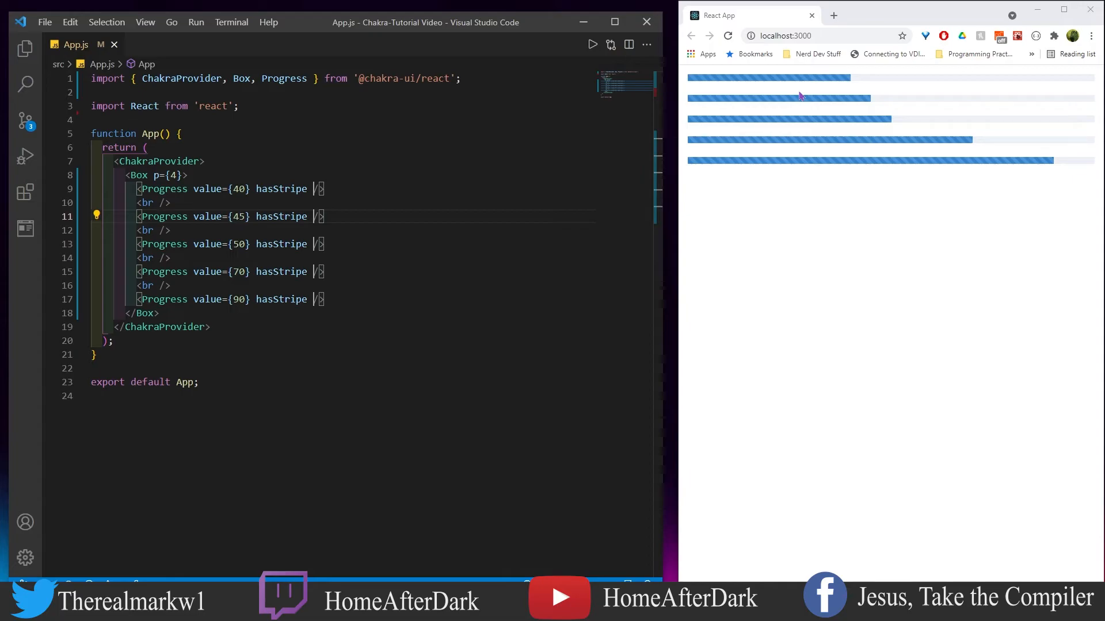
type("size=\"")
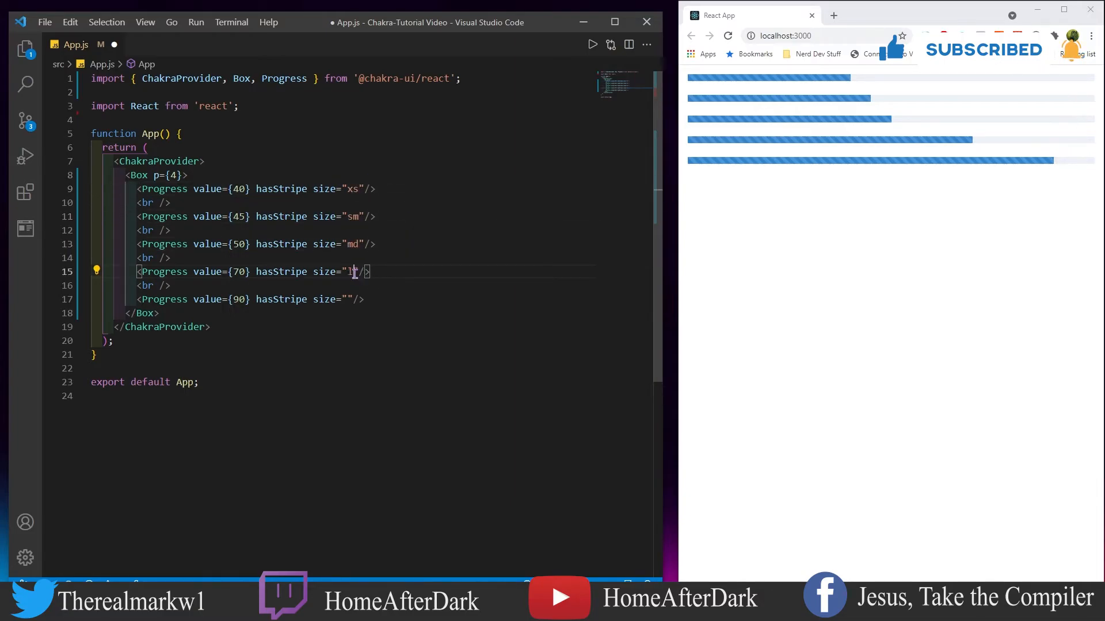
Step: Give the fourth bar size="lg" and the fifth height="40px", then save
type("lg")
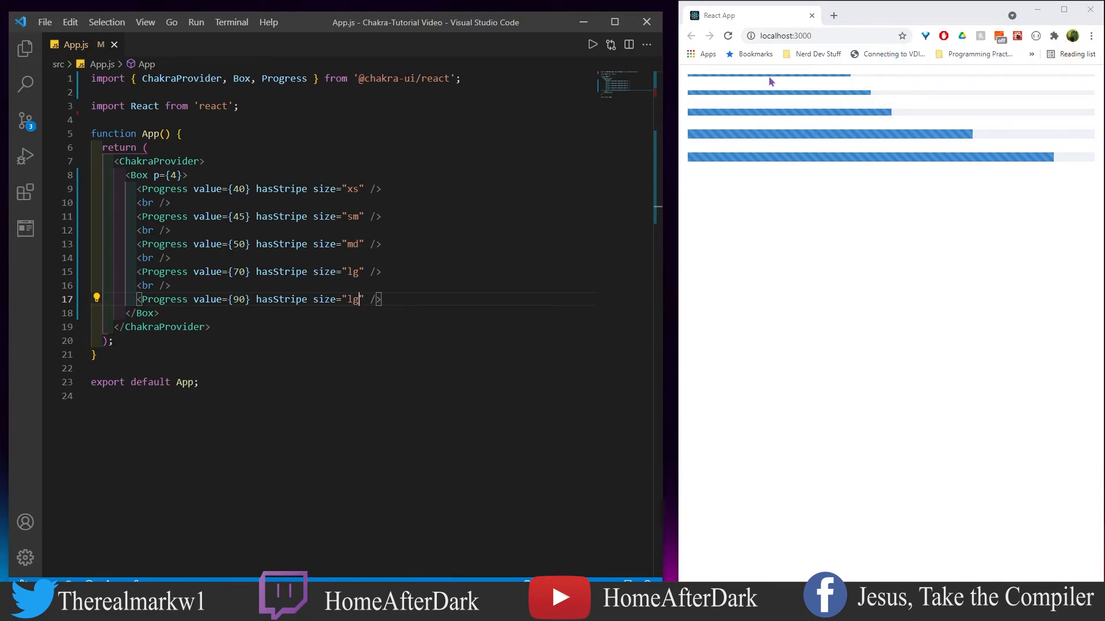
mouse_move(762, 97)
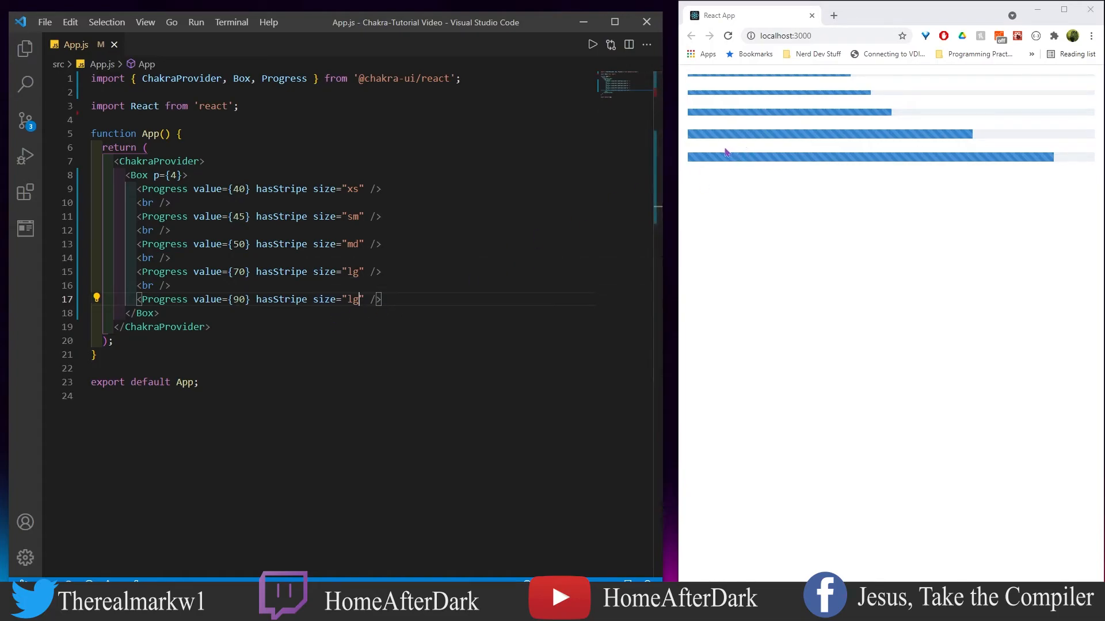
mouse_move(322, 309)
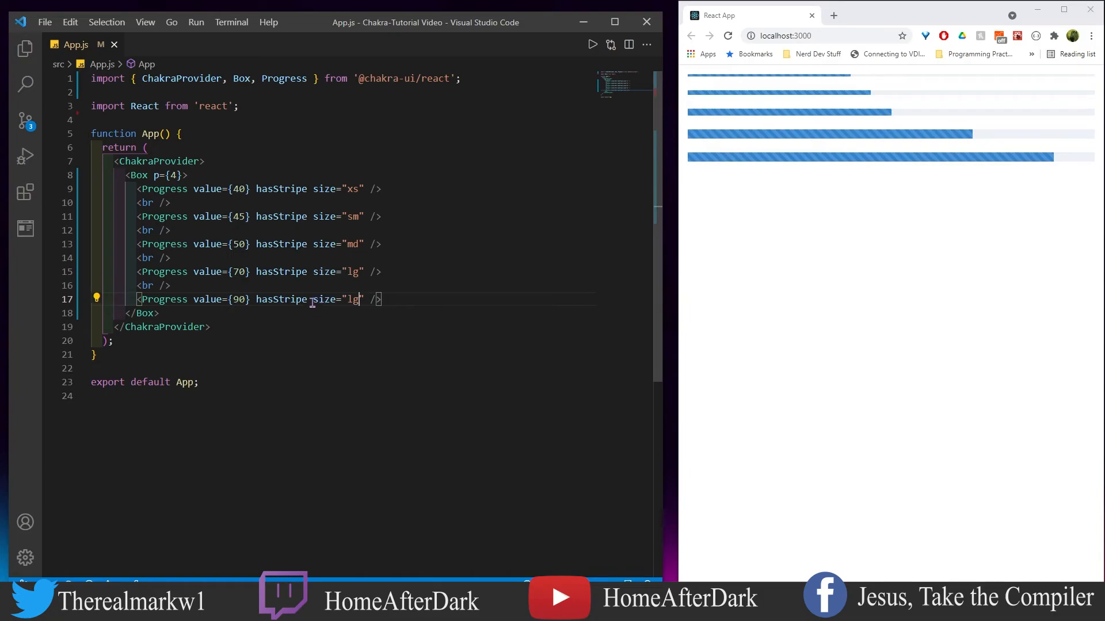
type("height=")
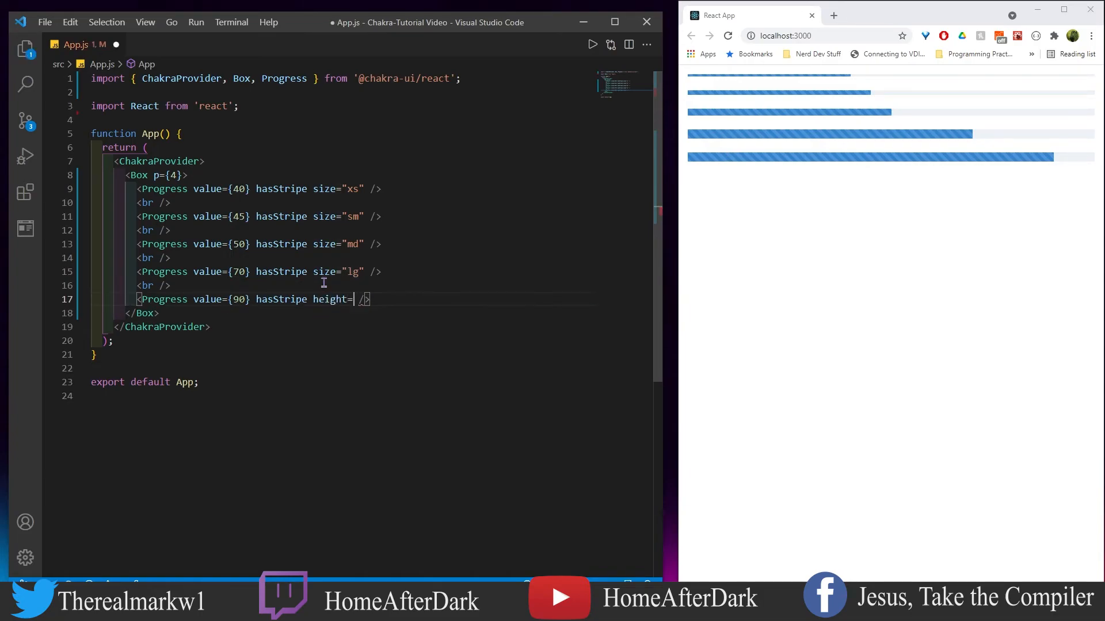
type("\"40px\"")
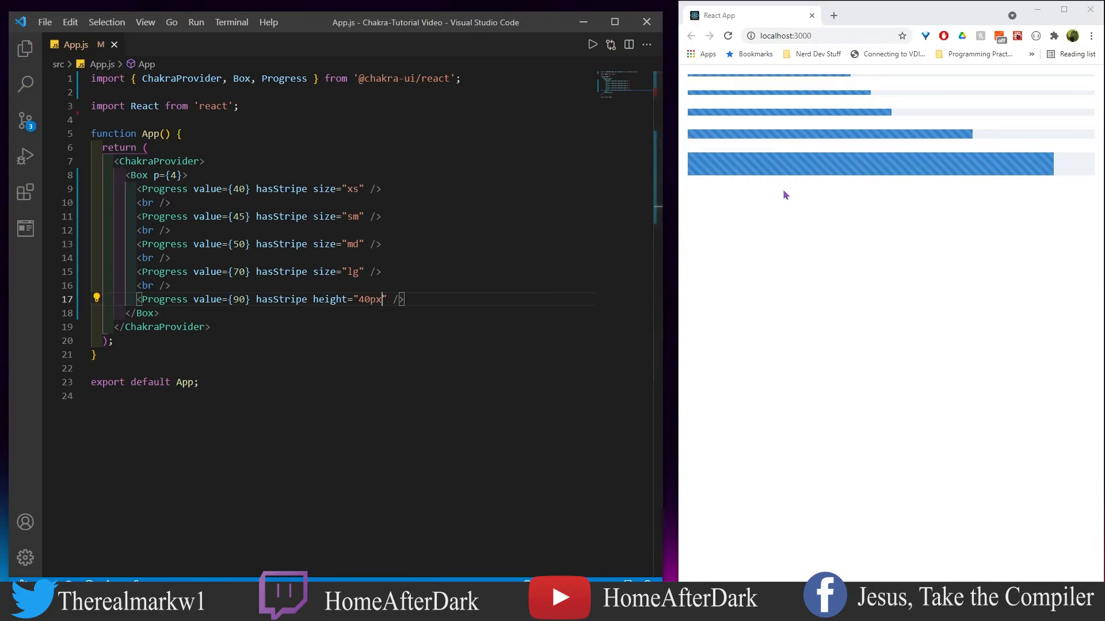
mouse_move(863, 163)
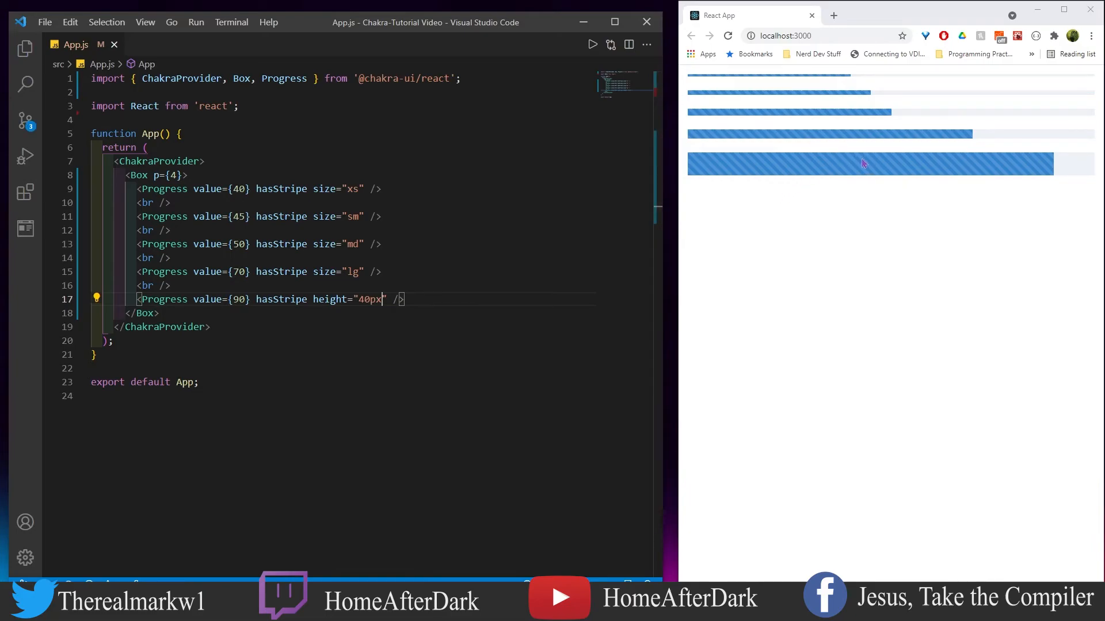
mouse_move(391, 264)
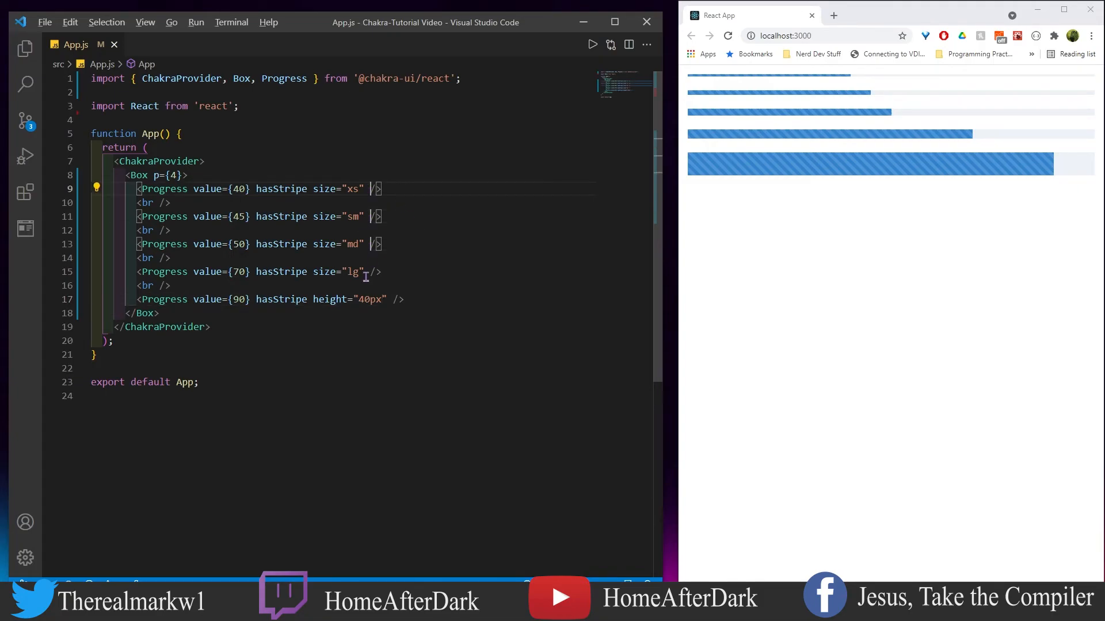
Step: Set colorScheme gray, messenger, linkedin, purple and whatsapp on the five bars and save
type("colorScheme=\"\"")
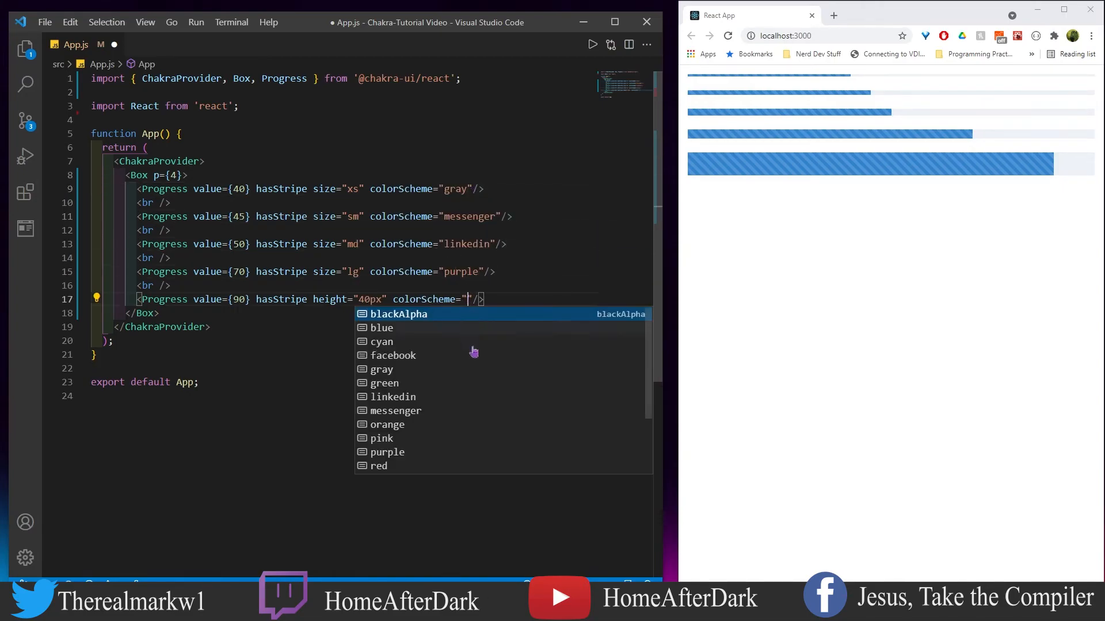
type("whatsapp")
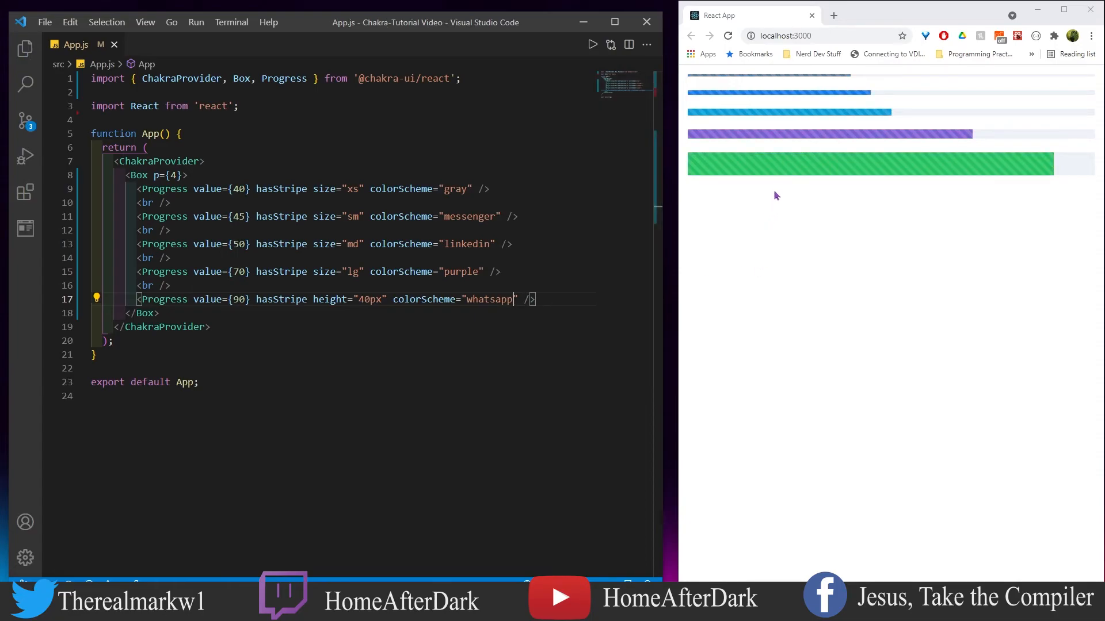
mouse_move(766, 149)
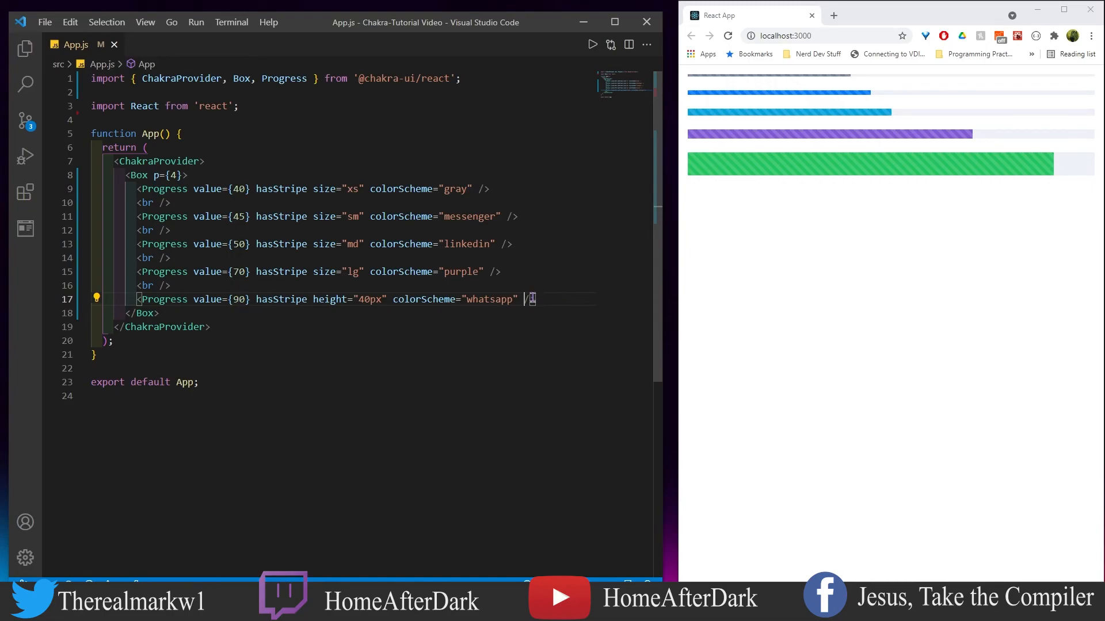
Step: Add isIndeterminate to the last bar, saving so Prettier splits its attributes one per line
type("isIndeterminate")
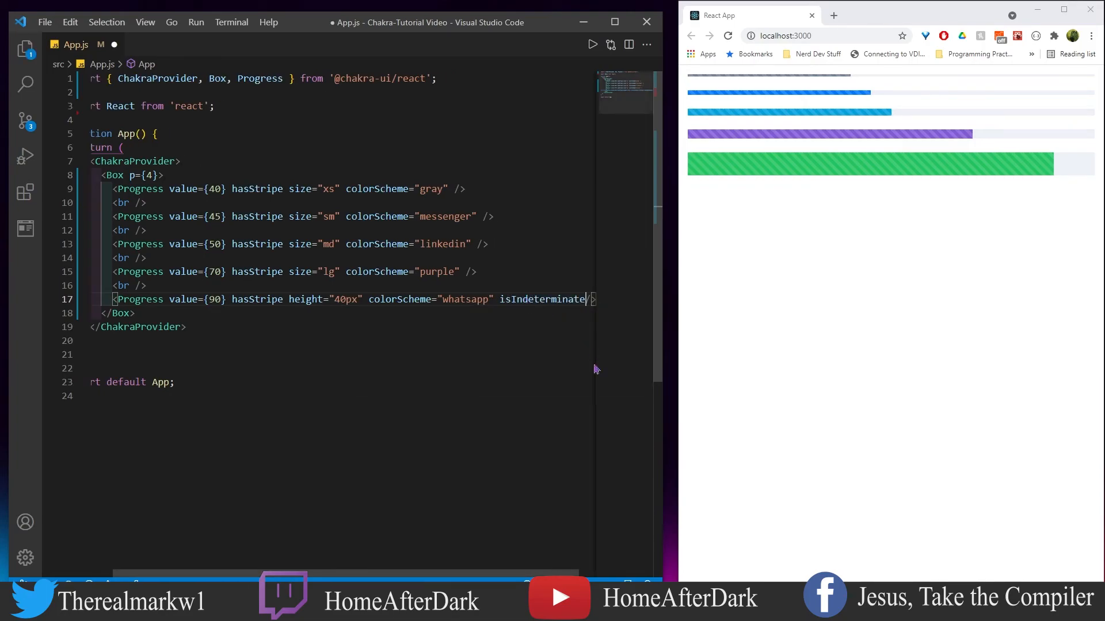
mouse_move(600, 349)
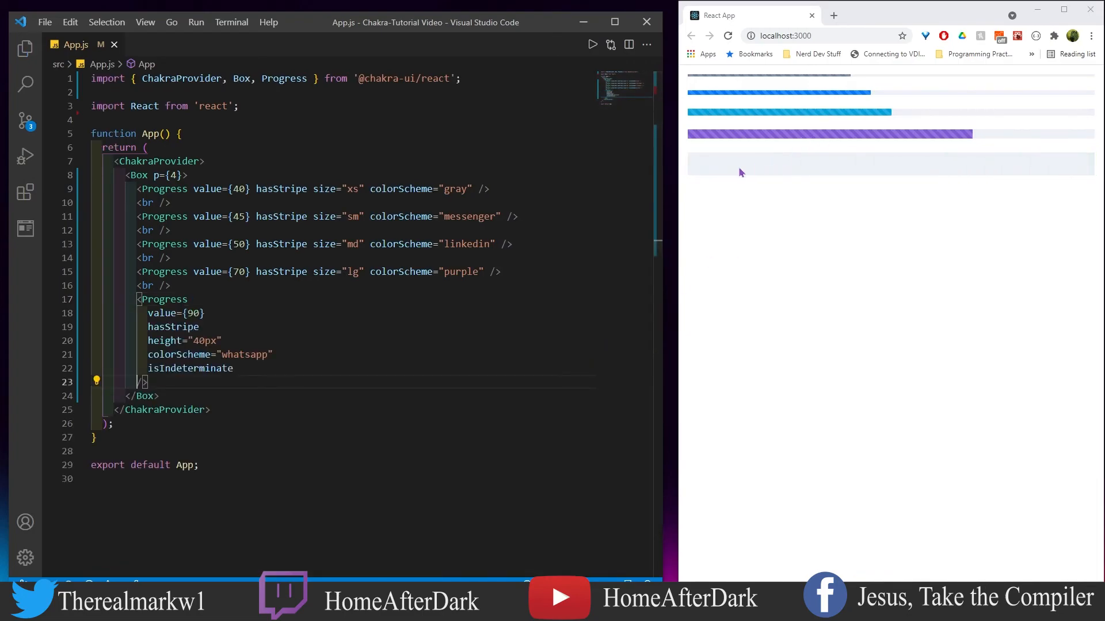
mouse_move(864, 171)
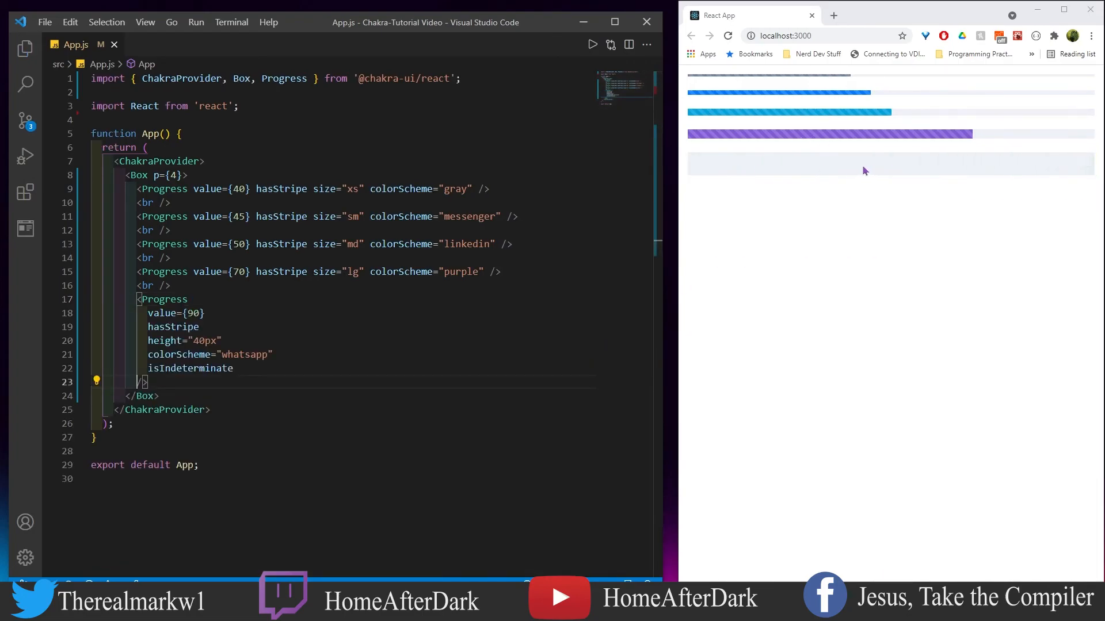
mouse_move(849, 180)
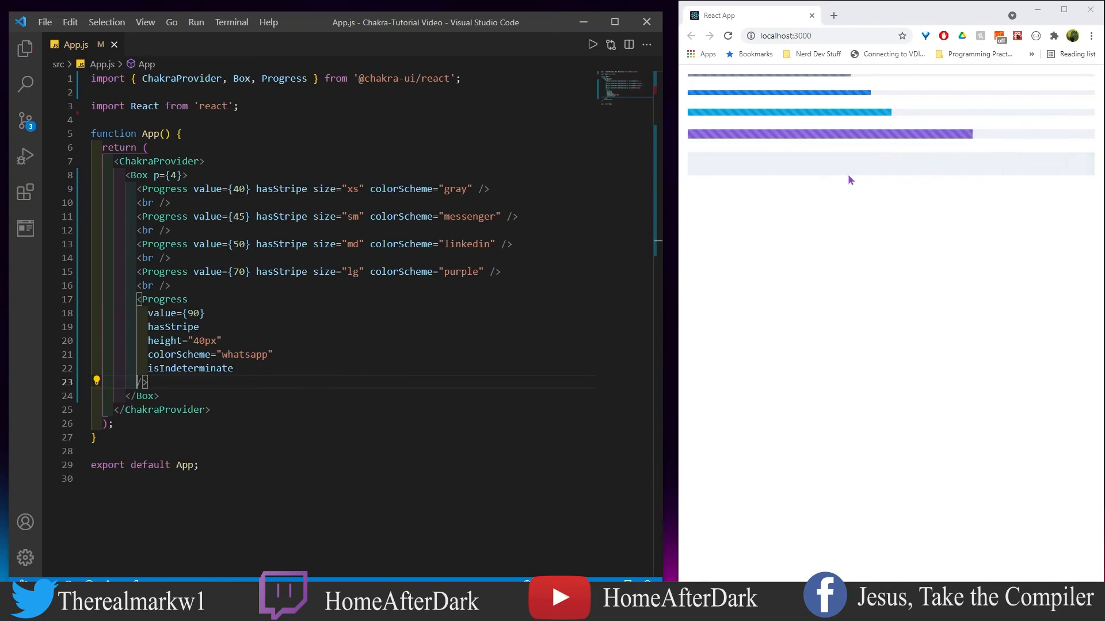
mouse_move(849, 171)
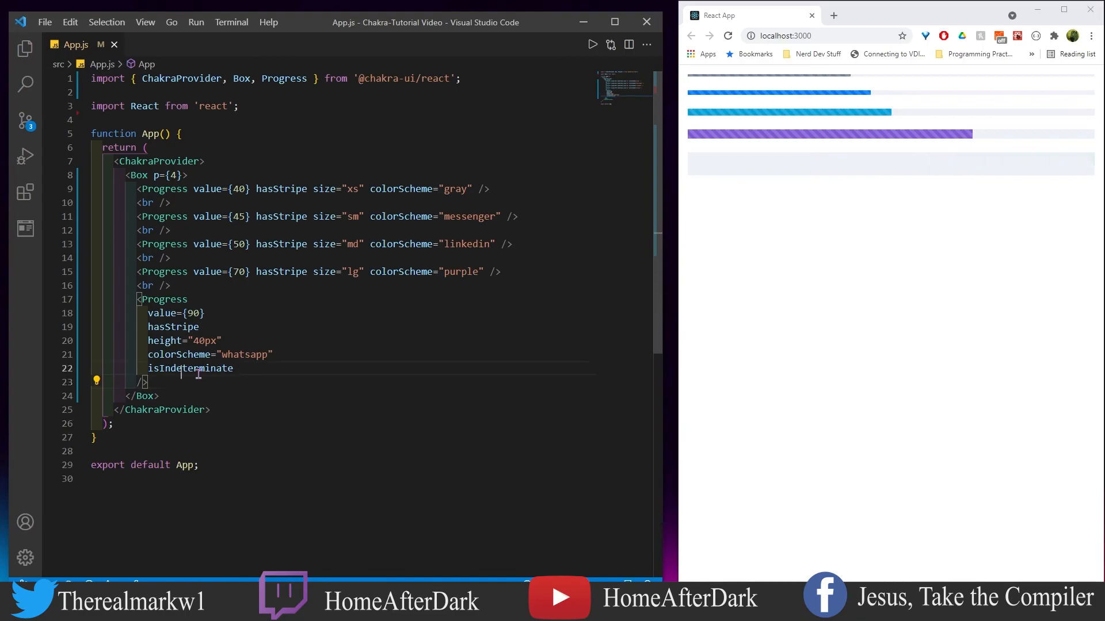
double_click(190, 368)
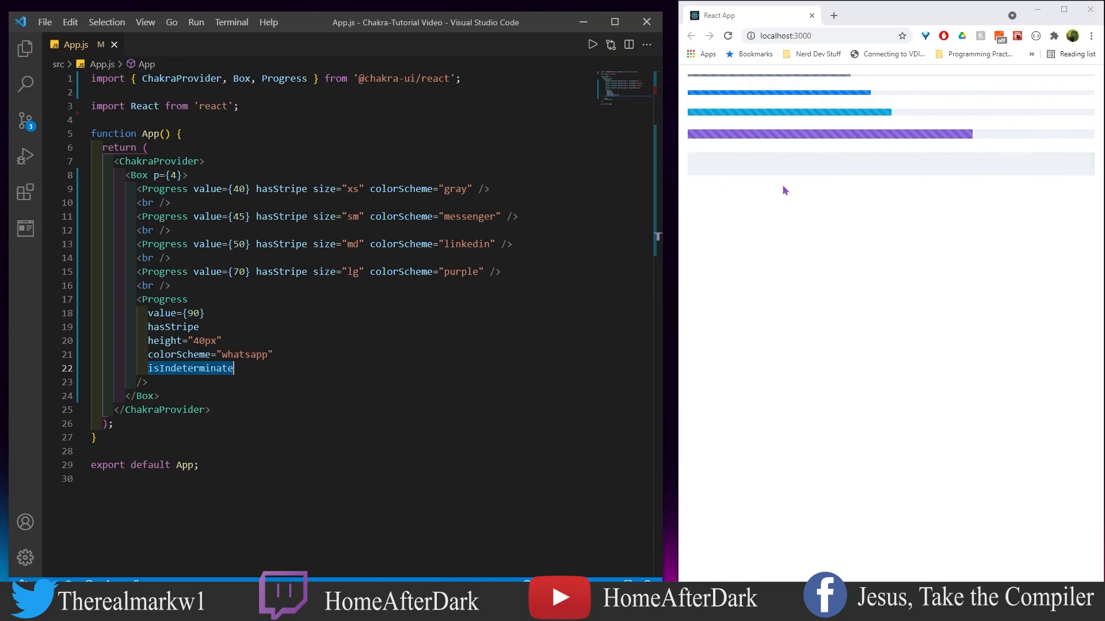
mouse_move(754, 198)
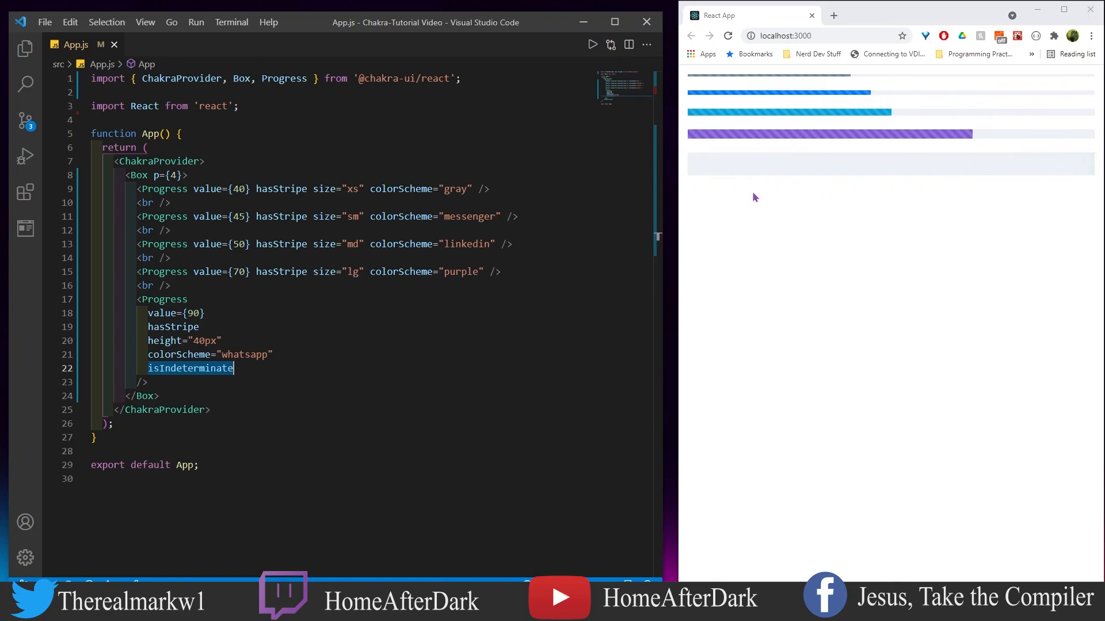
mouse_move(761, 184)
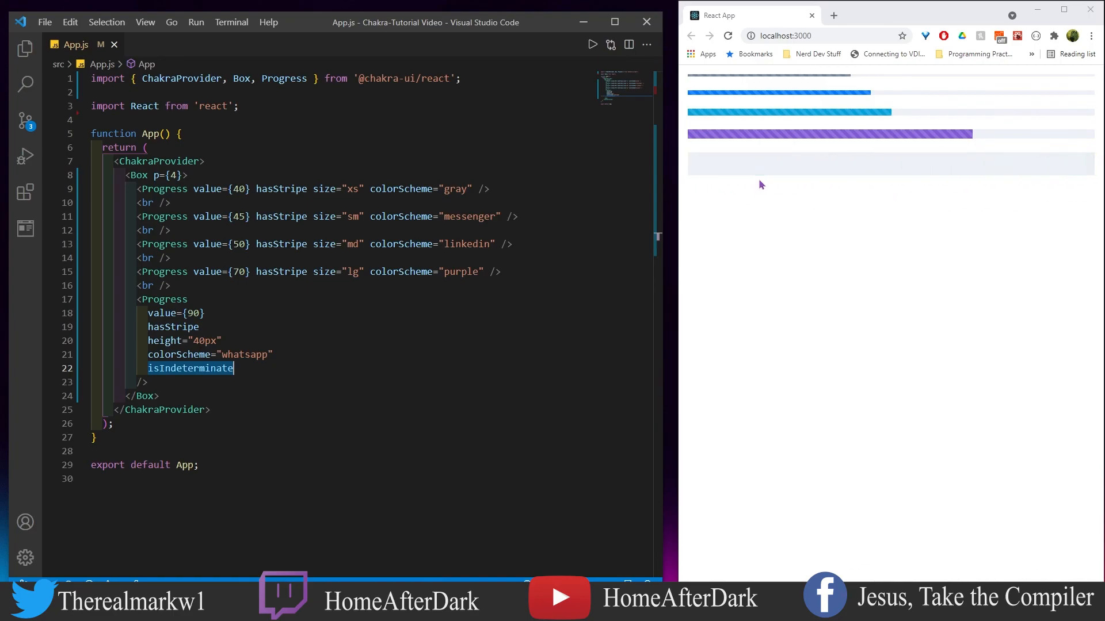